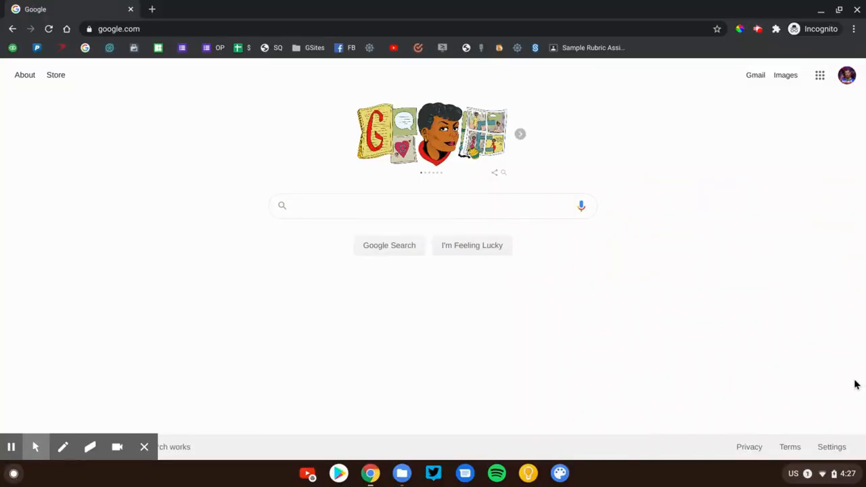
mouse_move(844, 140)
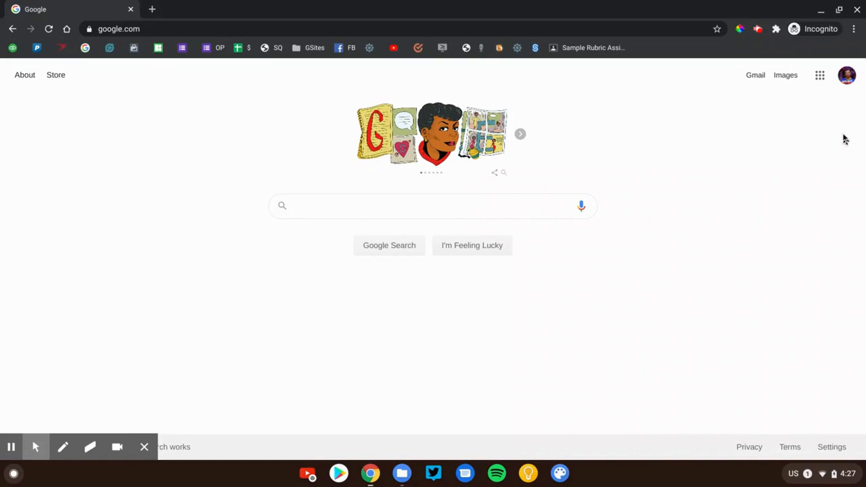
Navigate Chrome to classroom.google.com to load the Classroom class list
left_click(820, 75)
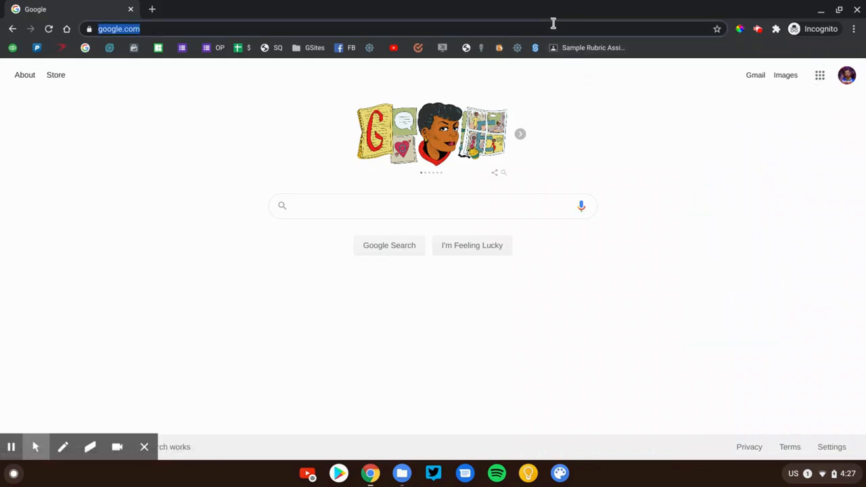
type("classroom.google.com")
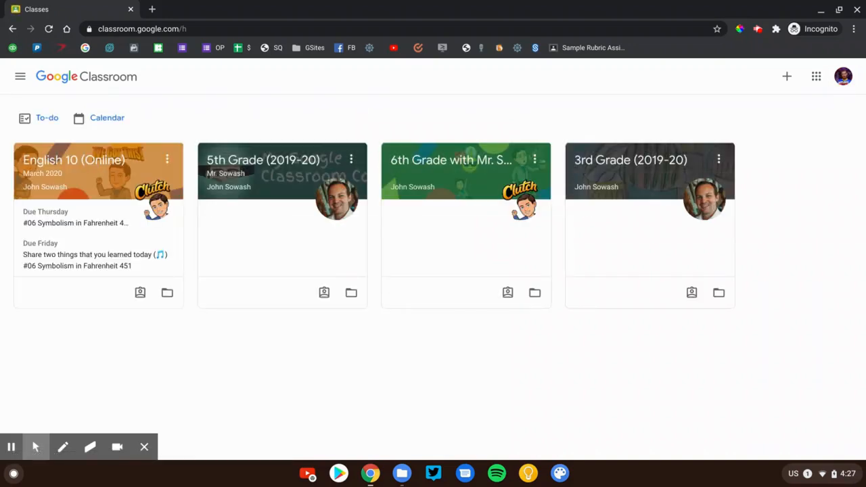
mouse_move(769, 55)
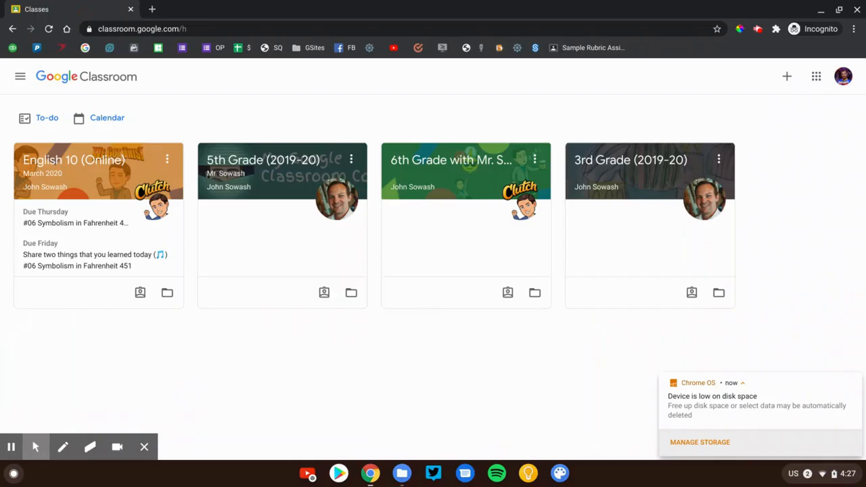
mouse_move(787, 77)
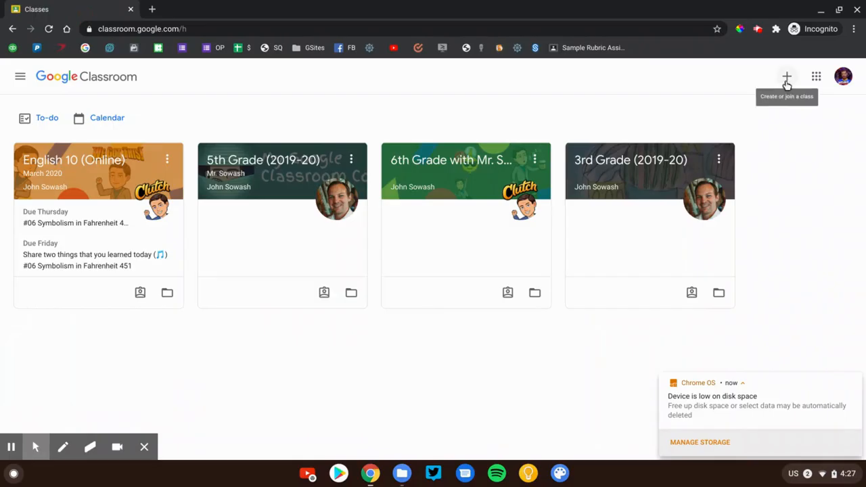
left_click(786, 76)
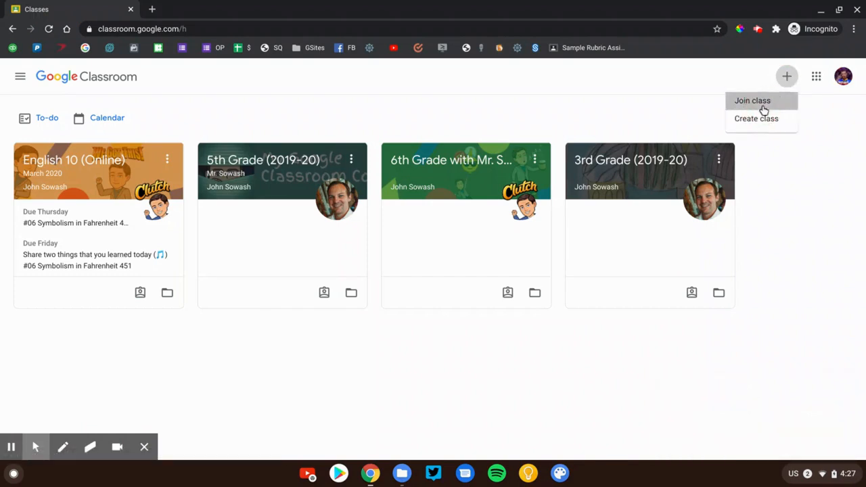
left_click(753, 101)
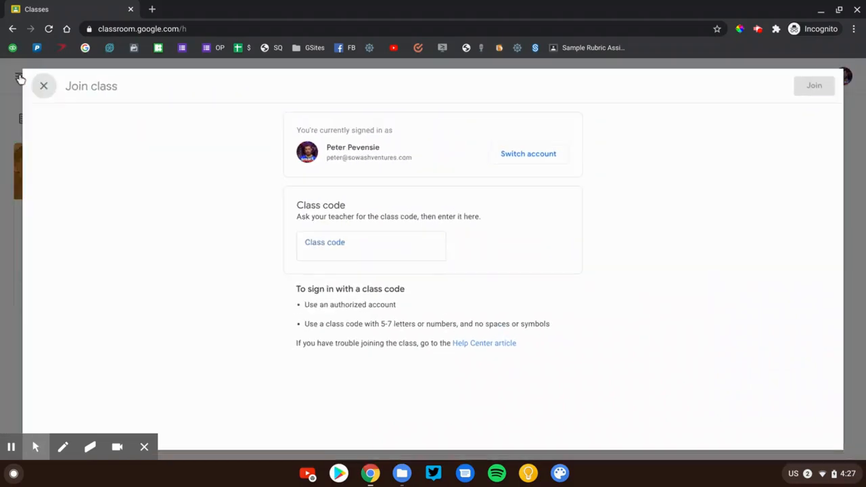
left_click(43, 86)
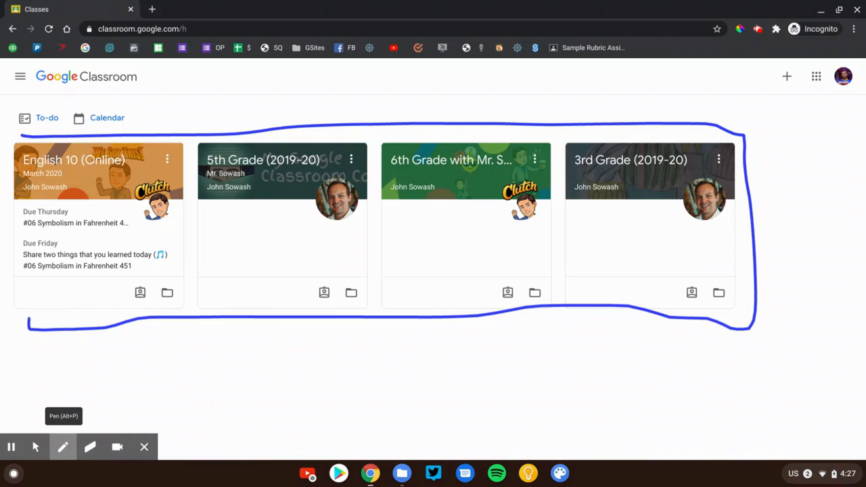
Open the To-do page listing three English 10 items due this week
left_click(90, 447)
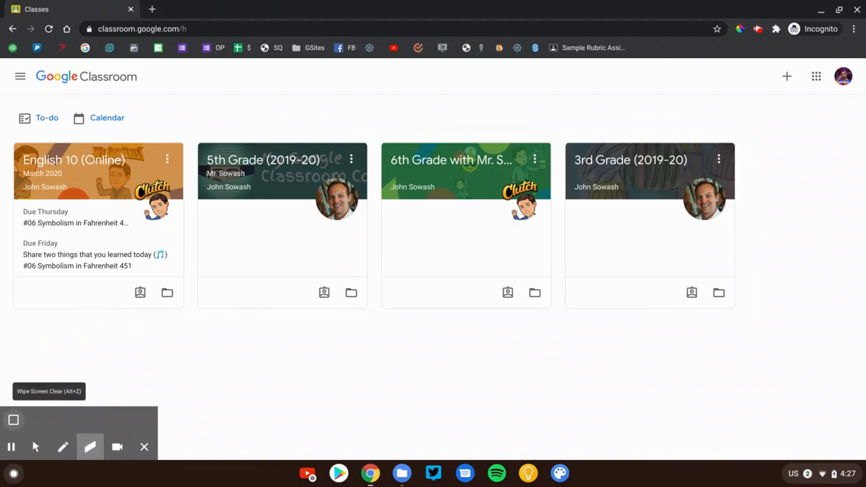
left_click(35, 446)
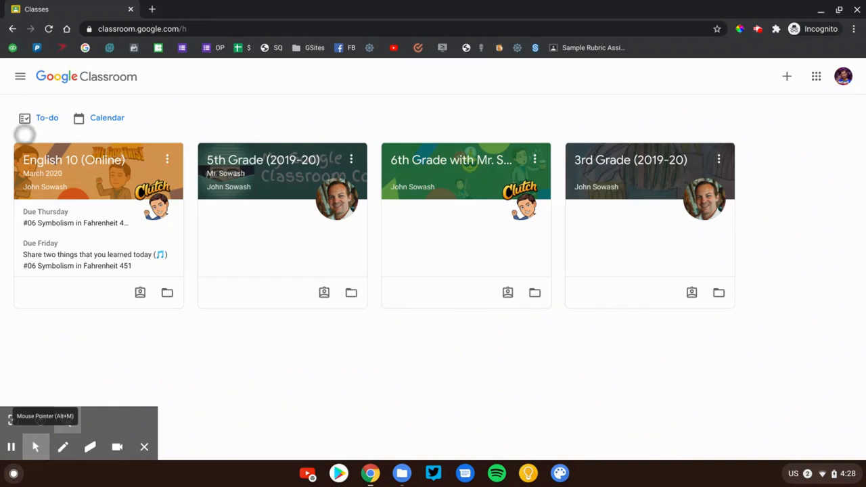
left_click(63, 447)
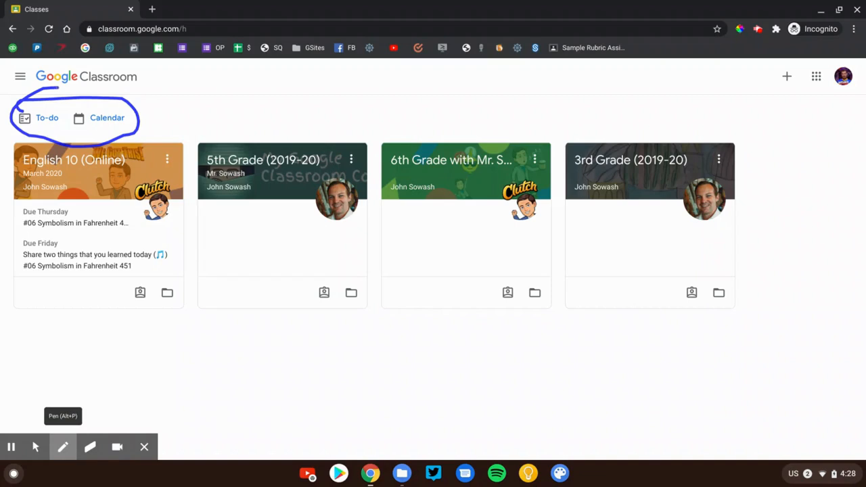
left_click(36, 447)
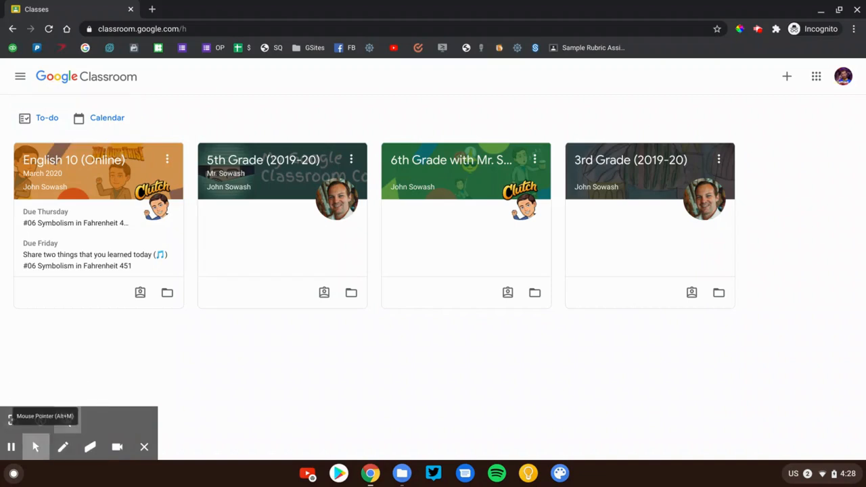
left_click(46, 118)
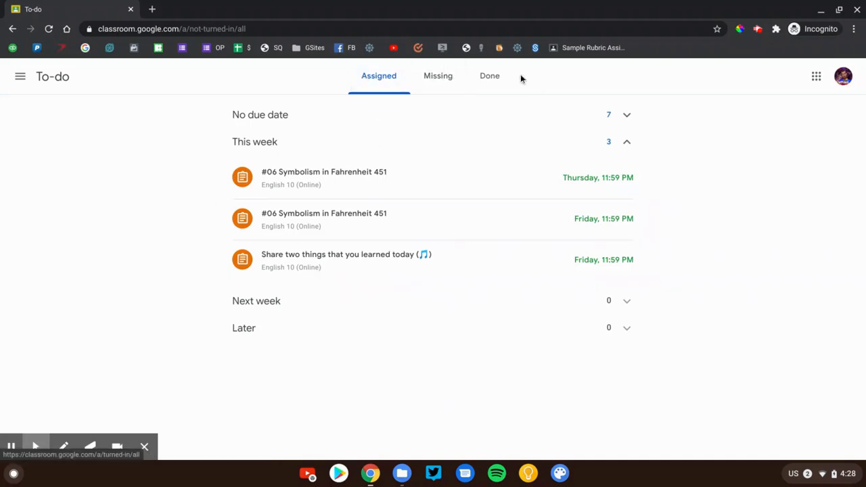
Check the Done tab, browse the calendar across later weeks, then return to the classes
left_click(489, 75)
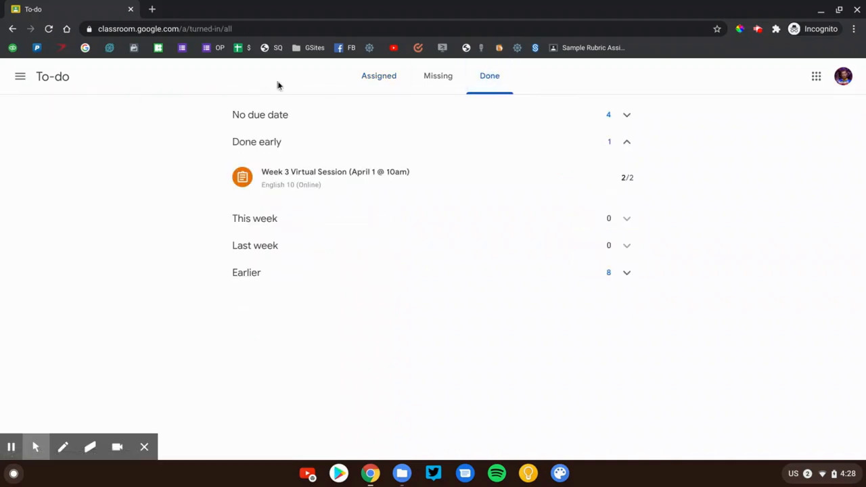
mouse_move(20, 76)
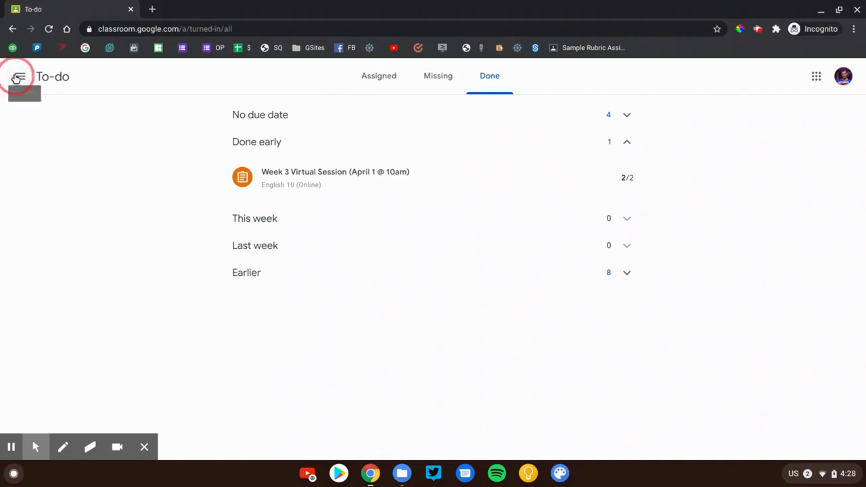
left_click(18, 76)
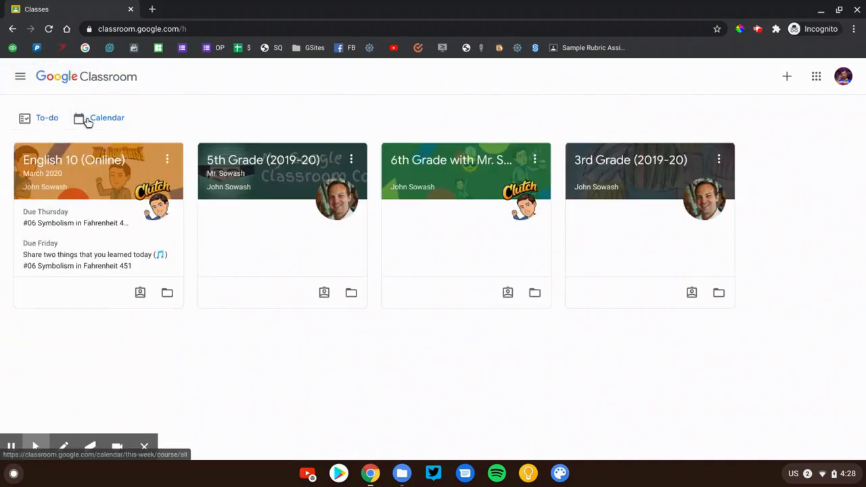
left_click(107, 118)
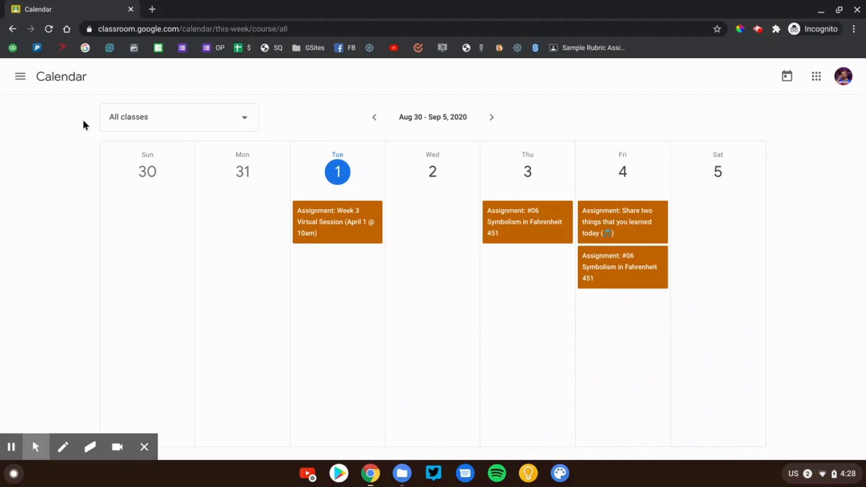
mouse_move(453, 255)
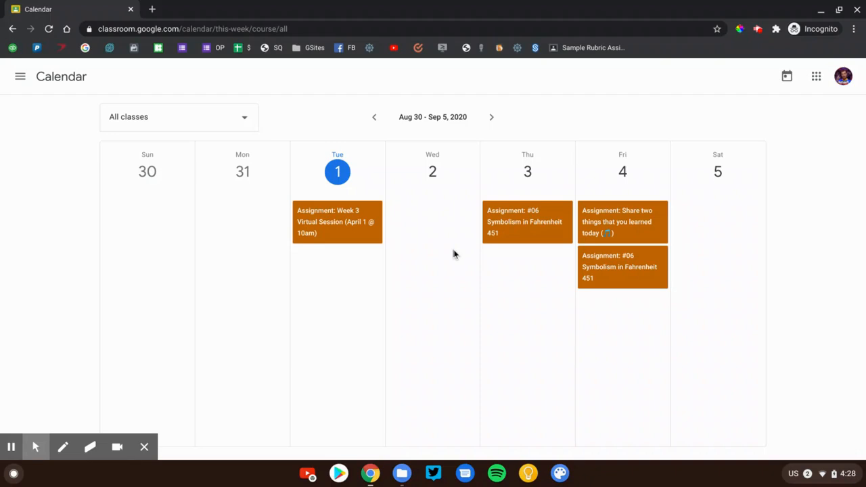
mouse_move(683, 263)
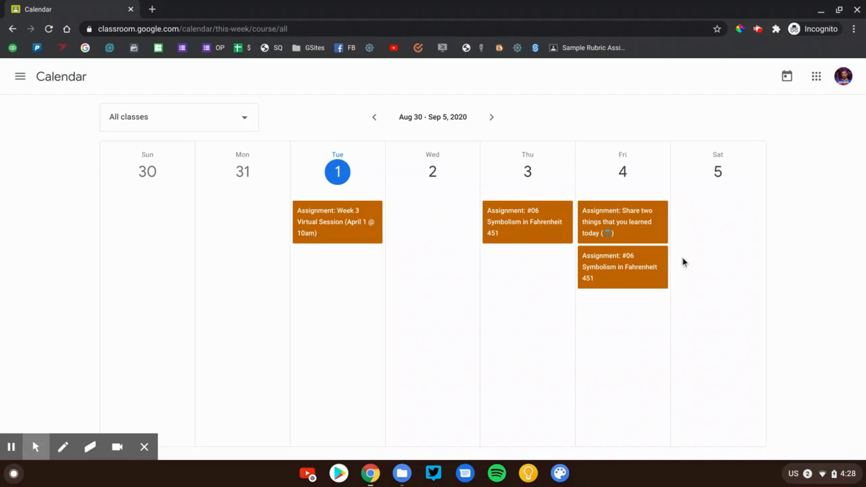
mouse_move(615, 282)
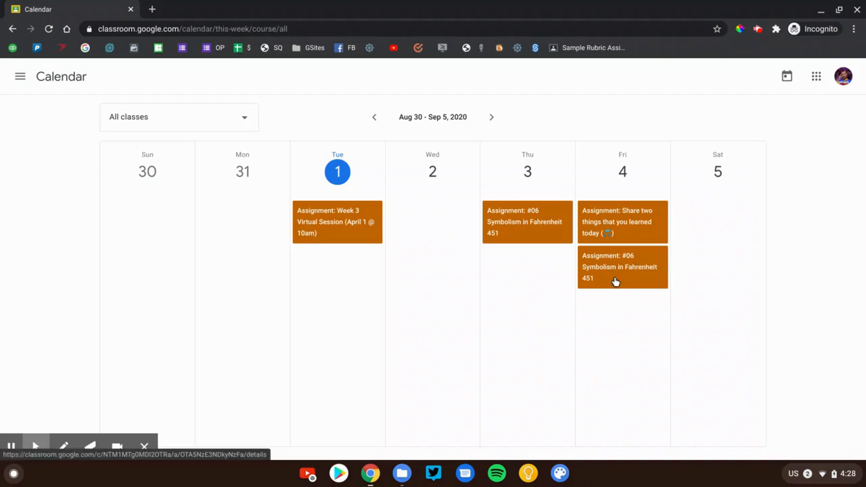
left_click(491, 117)
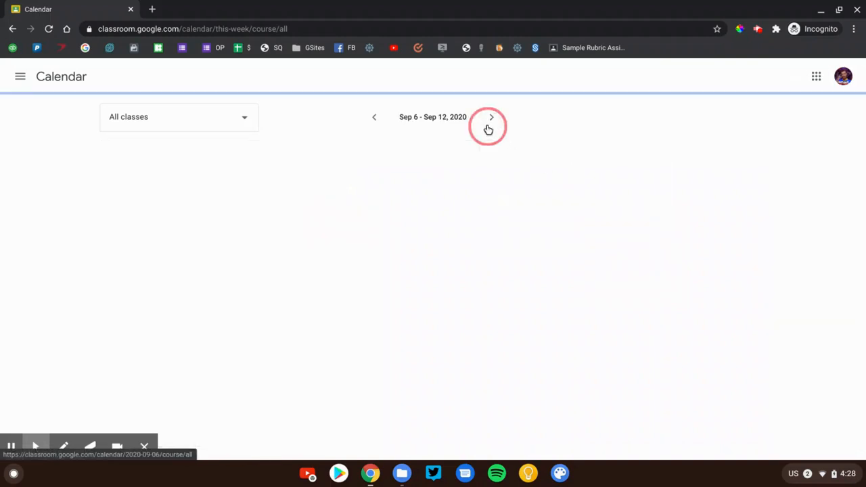
left_click(490, 117)
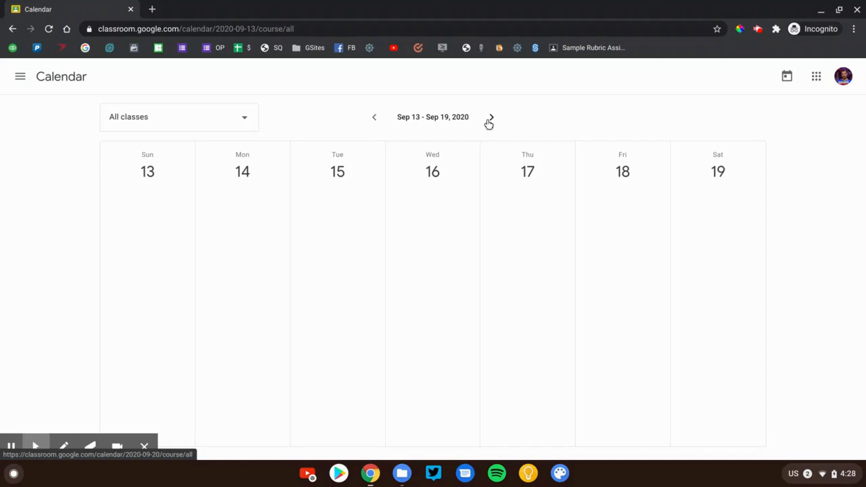
left_click(20, 77)
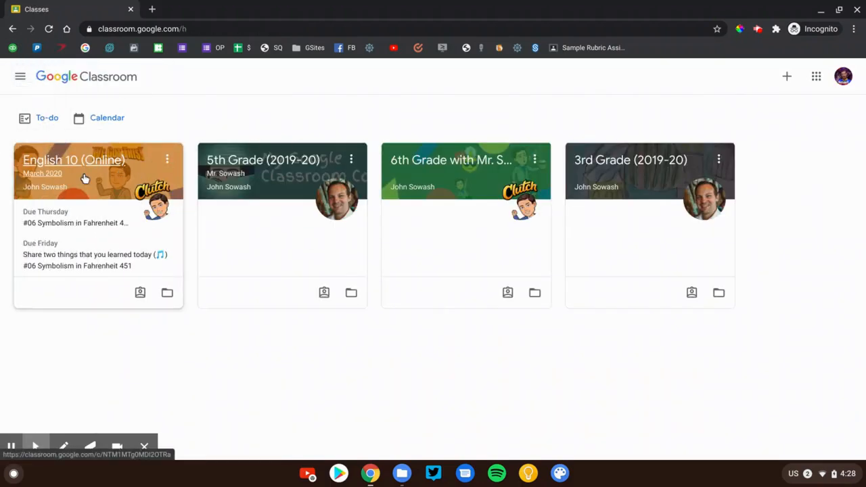
left_click(73, 160)
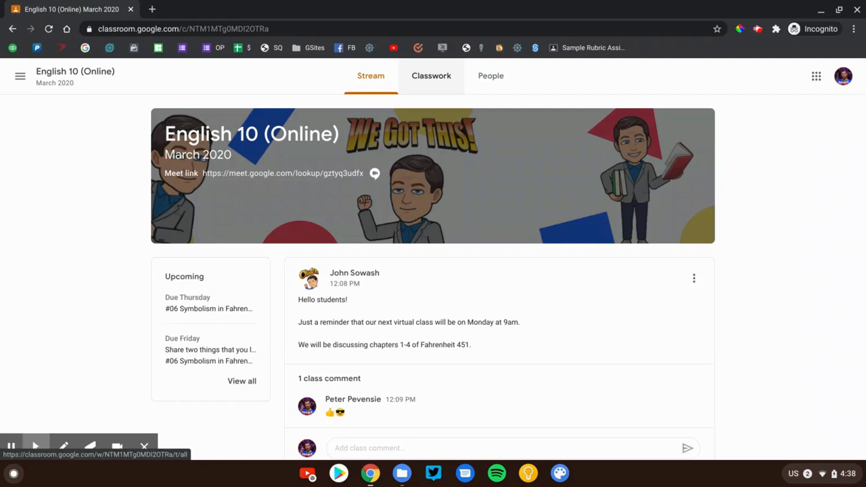
left_click(63, 445)
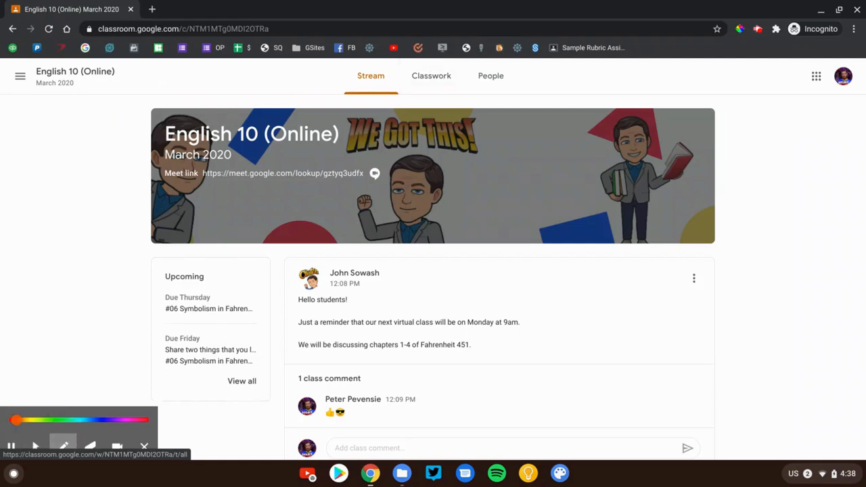
left_click_drag(284, 260, 717, 426)
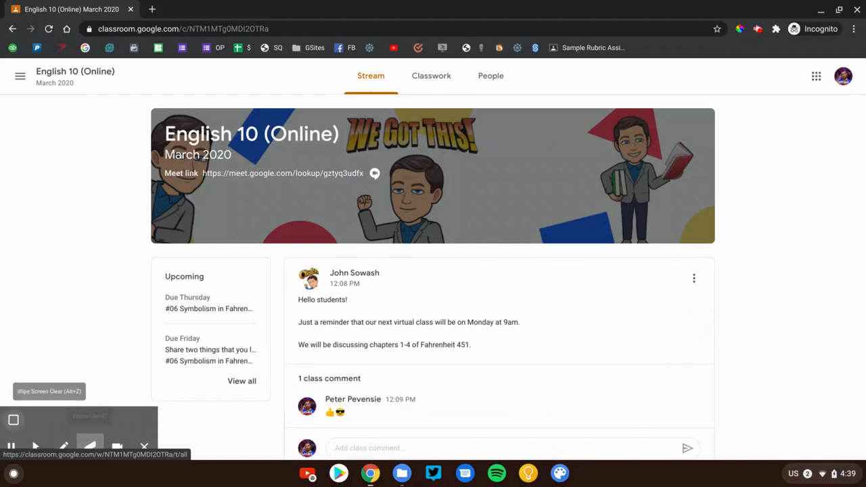
scroll("down", 3)
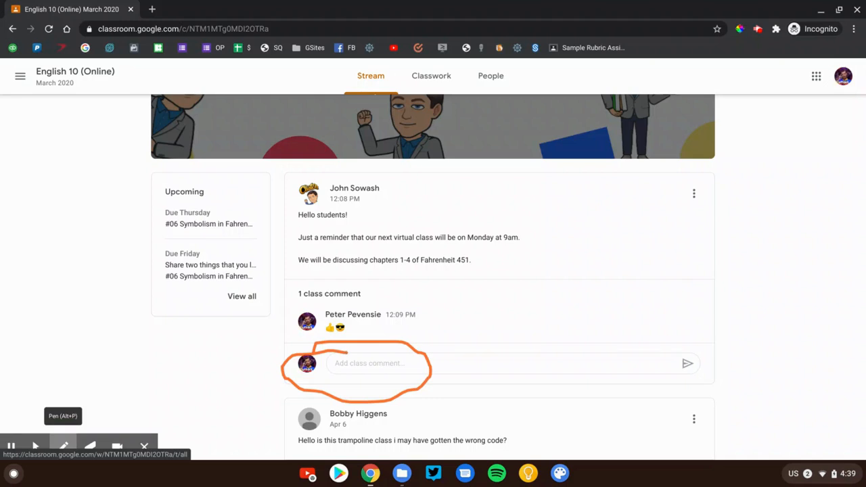
left_click(90, 445)
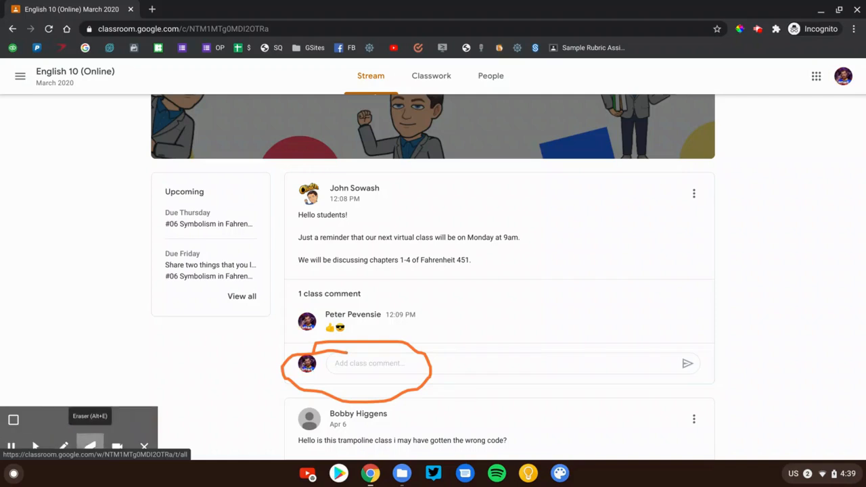
left_click(90, 443)
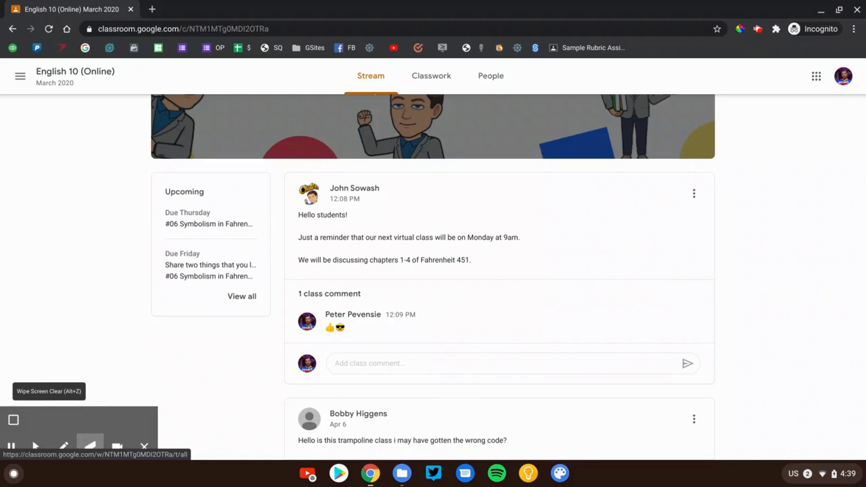
scroll("down", 3)
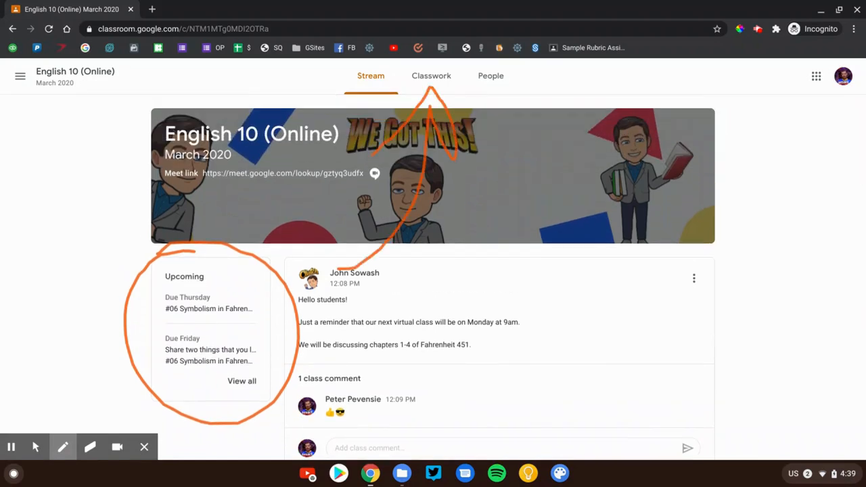
Show English 10 (Online)'s Classwork page with assignments grouped by weekly topics
left_click(431, 75)
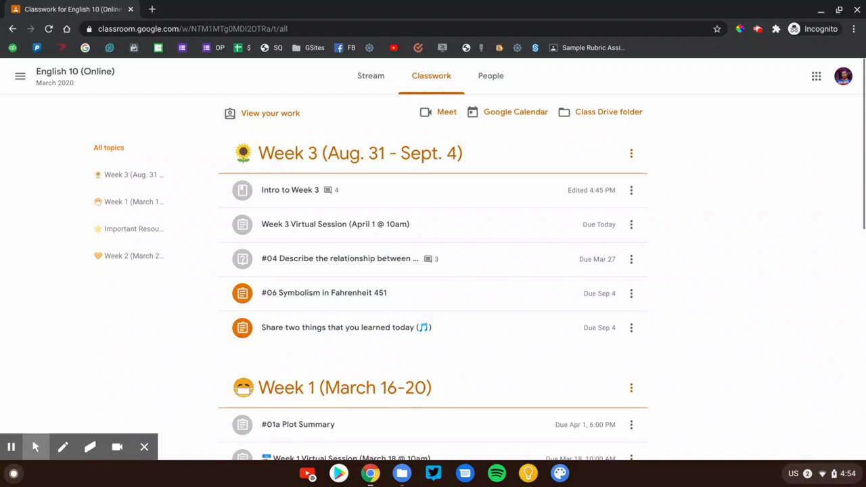
left_click(63, 447)
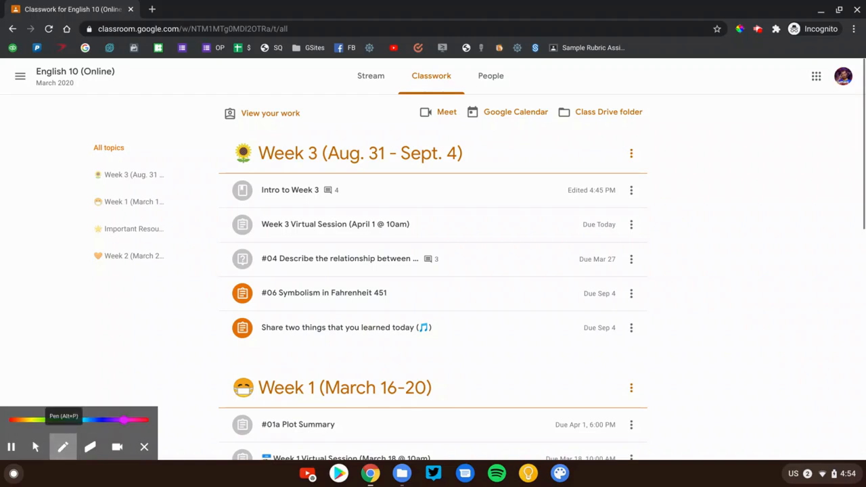
left_click_drag(219, 132, 291, 125)
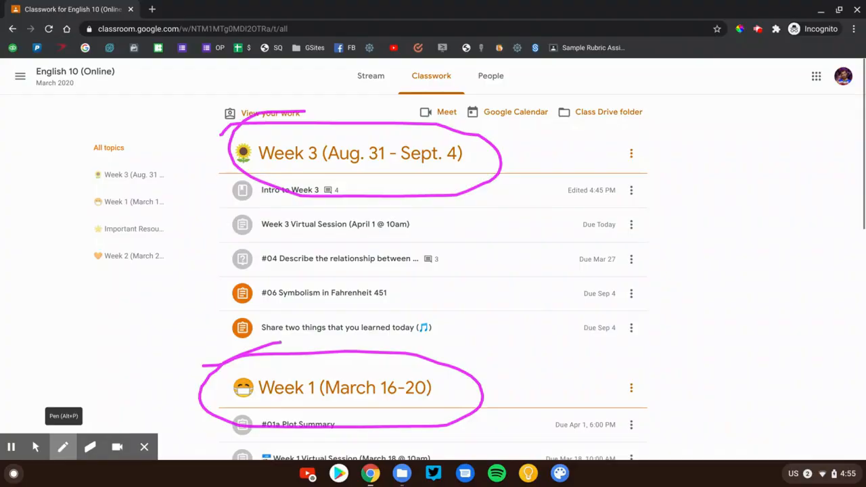
left_click(90, 447)
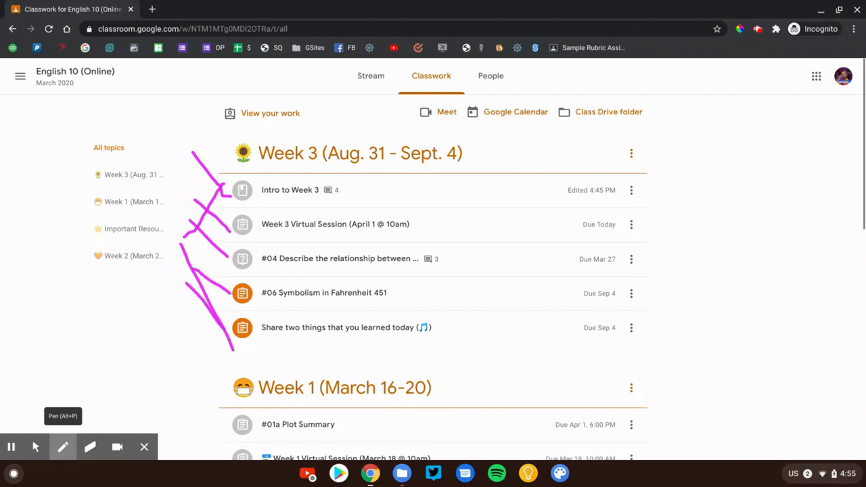
left_click(90, 446)
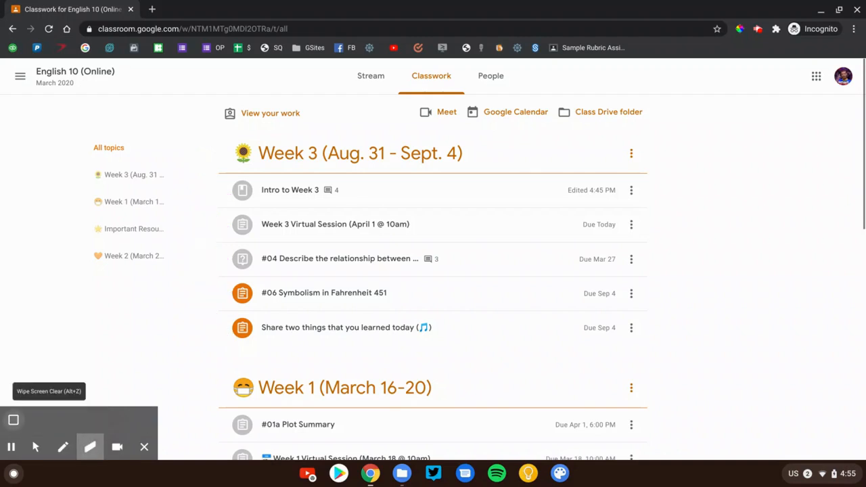
left_click(63, 446)
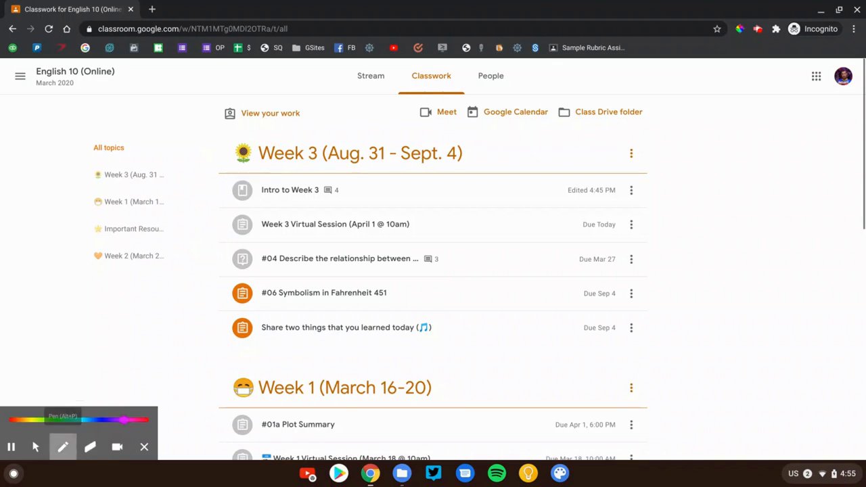
left_click_drag(230, 183, 230, 366)
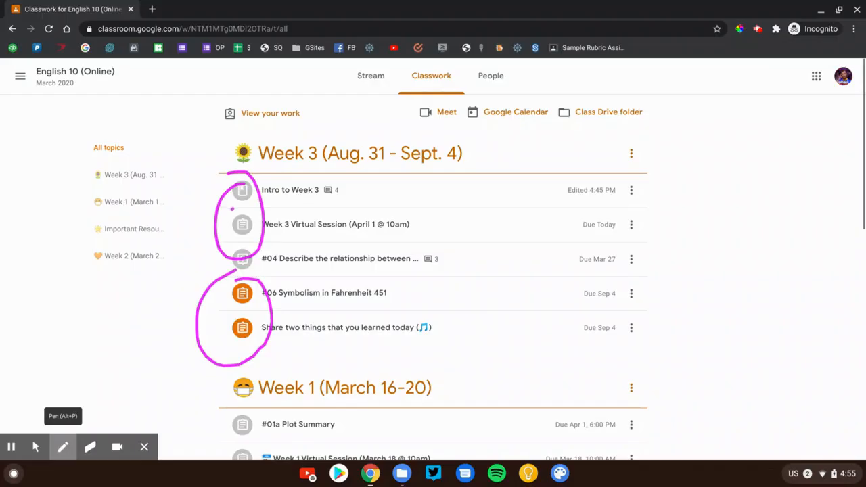
left_click_drag(138, 128, 230, 236)
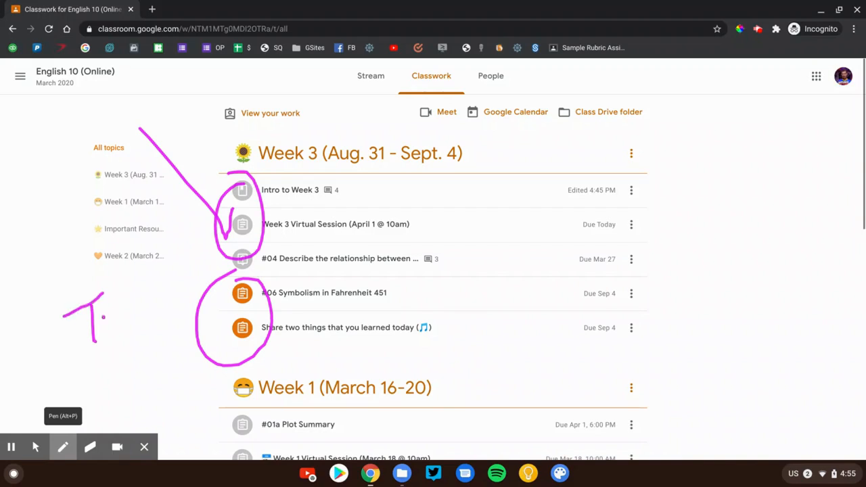
left_click_drag(102, 318, 176, 291)
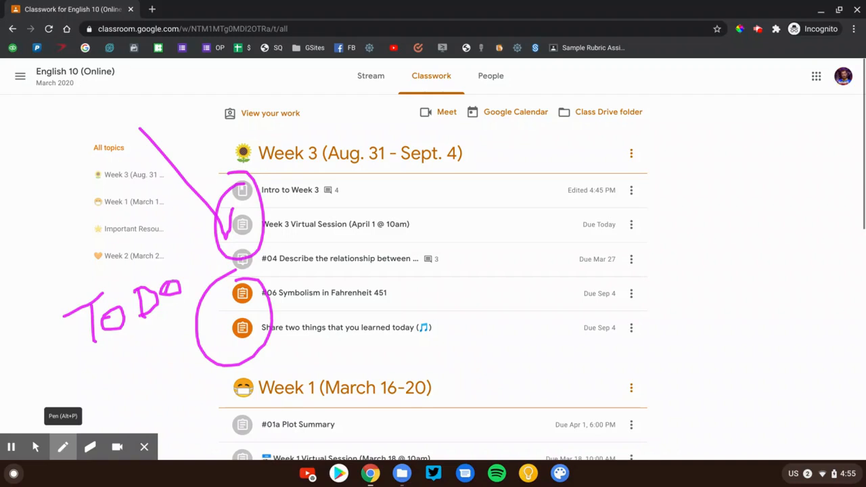
left_click(90, 447)
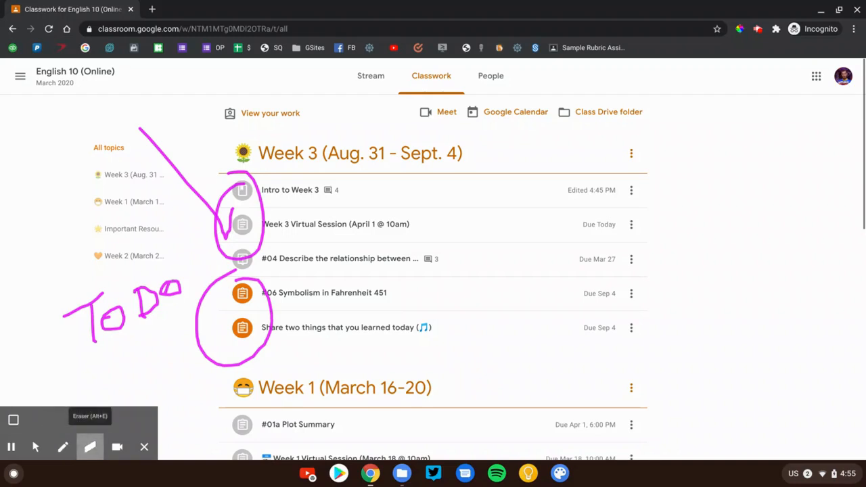
left_click(90, 447)
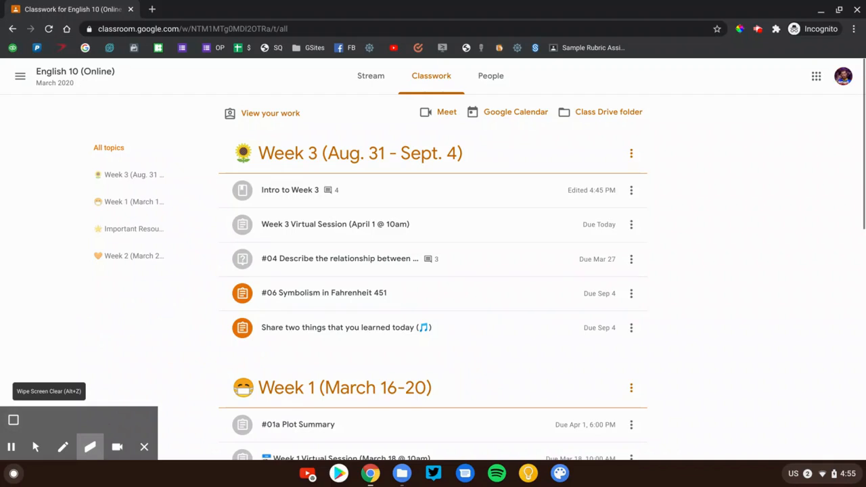
scroll("down", 3)
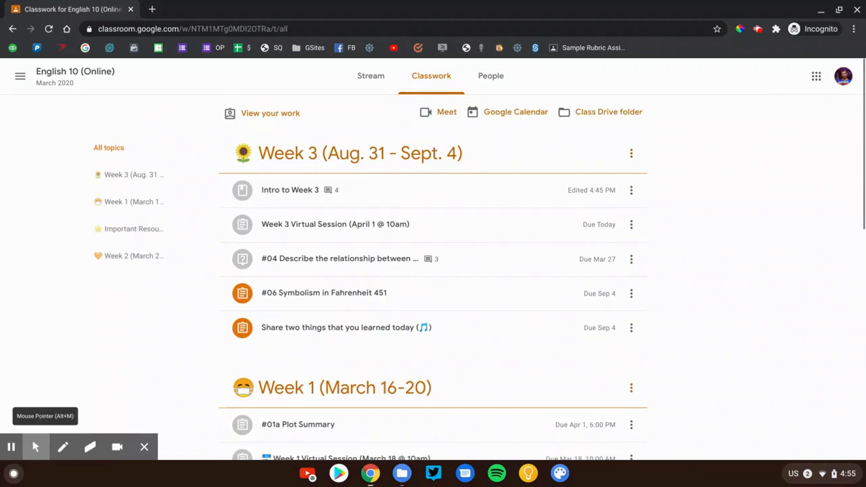
left_click(290, 190)
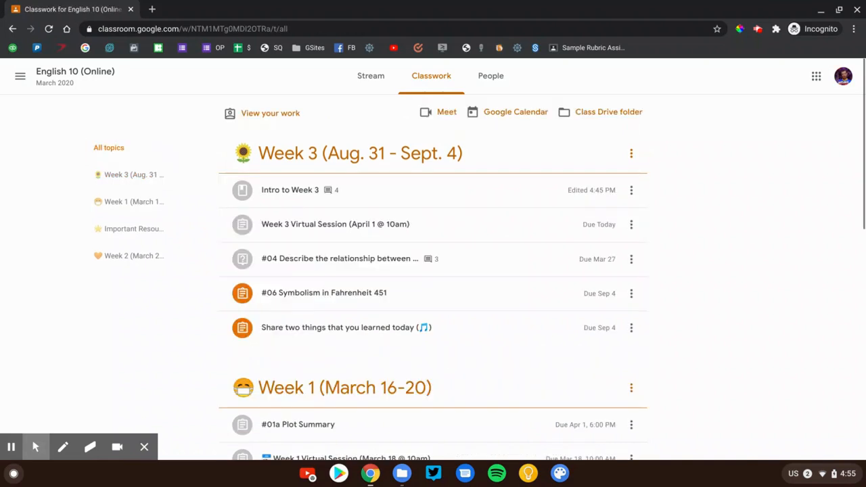
left_click(63, 446)
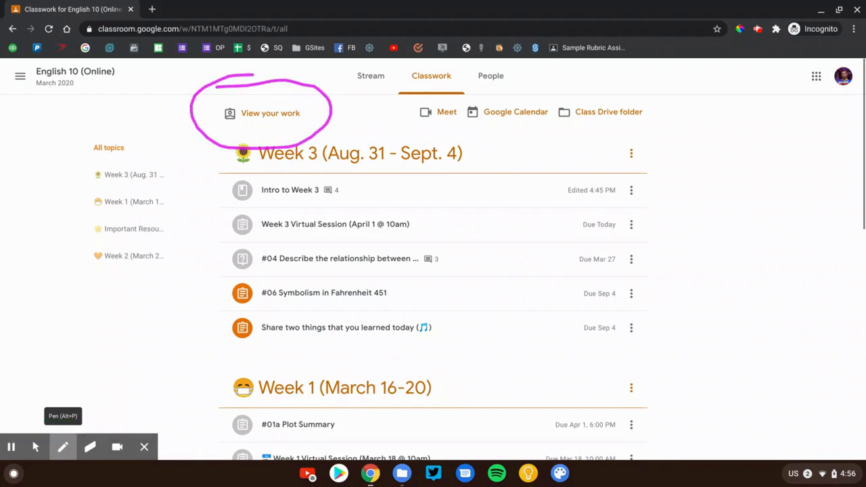
left_click_drag(467, 155, 477, 210)
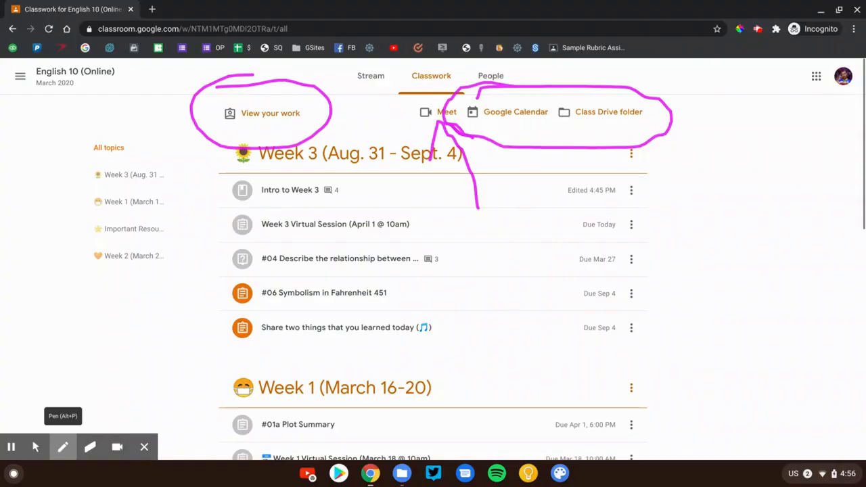
left_click(90, 447)
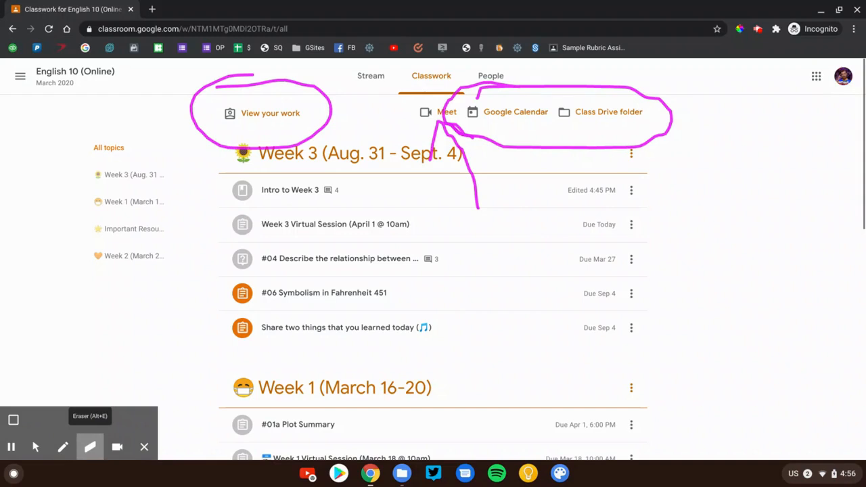
left_click(90, 447)
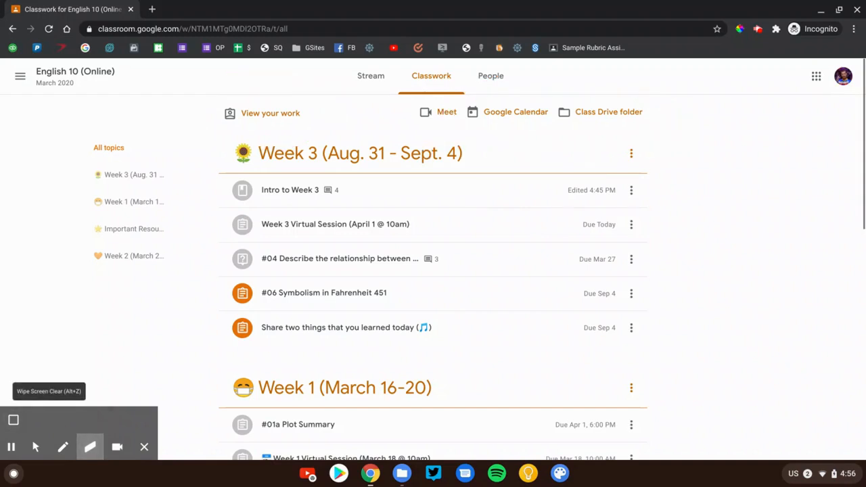
left_click(35, 447)
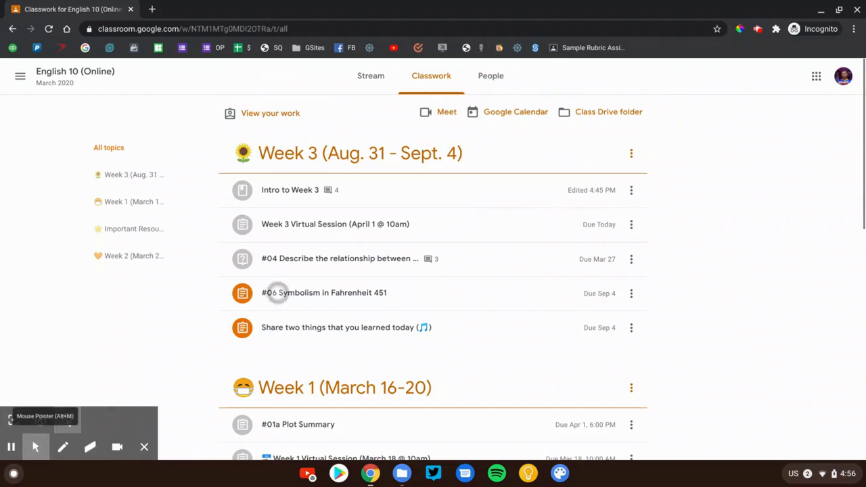
Open the full #06 Symbolism in Fahrenheit 451 page and review its comment areas
left_click(324, 292)
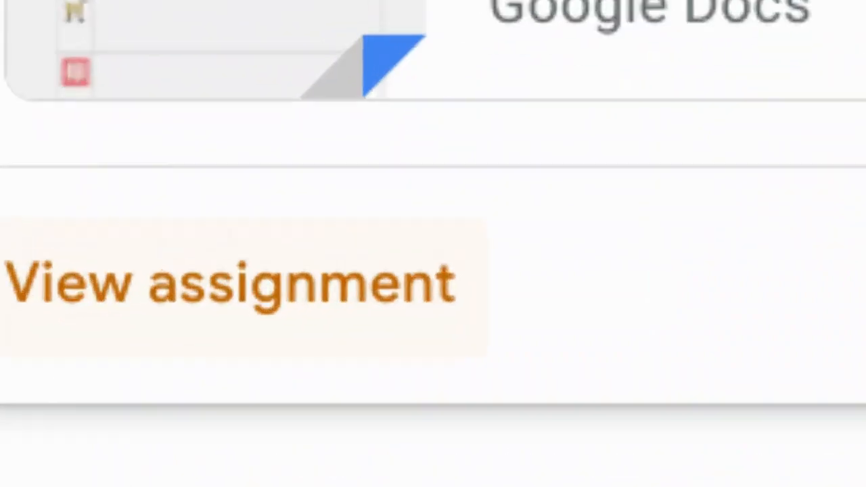
left_click(264, 335)
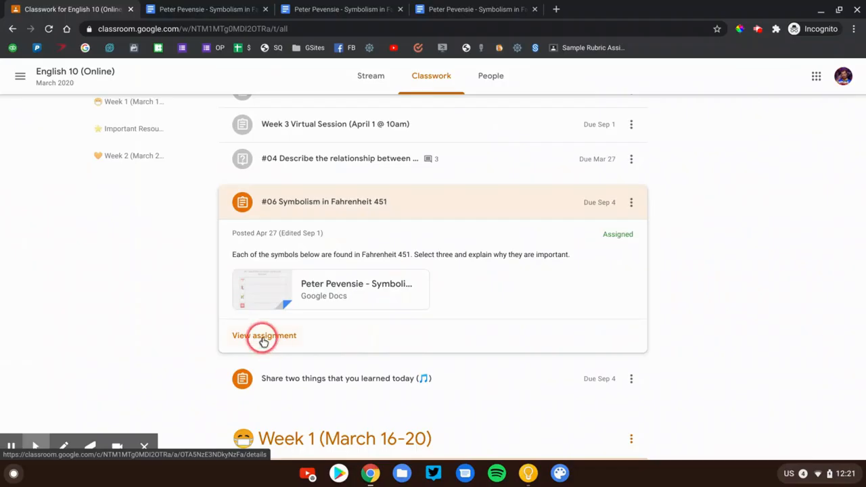
left_click(263, 335)
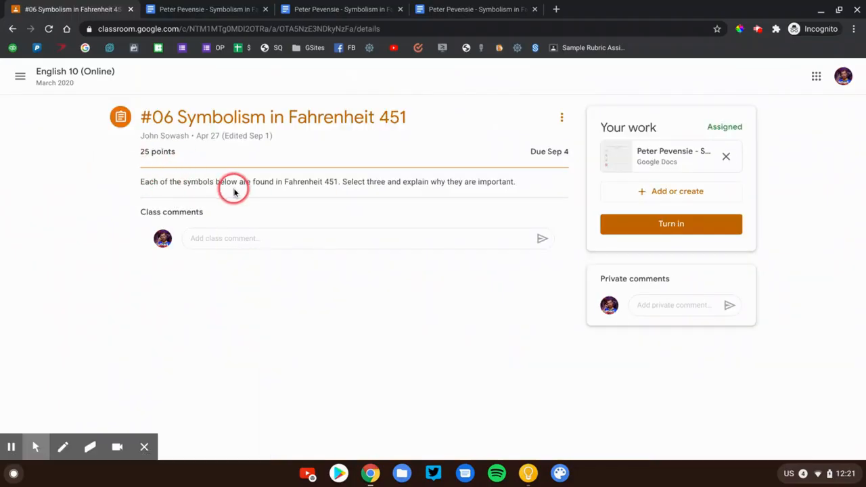
mouse_move(556, 151)
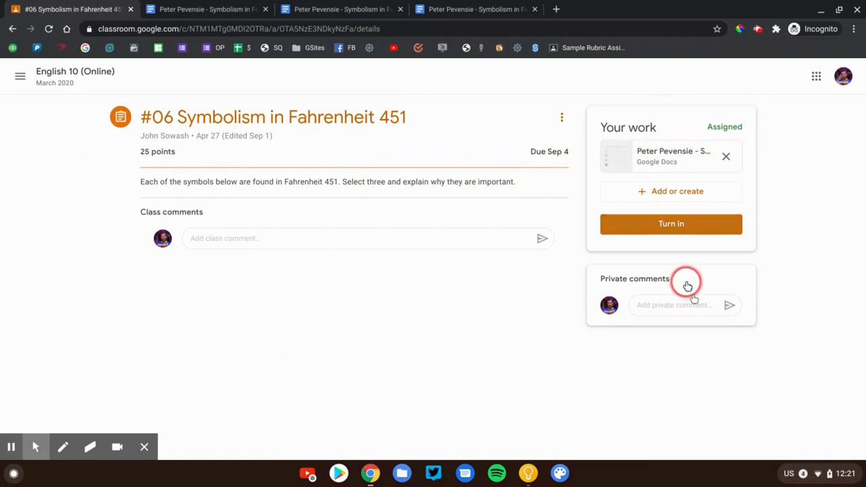
left_click(63, 447)
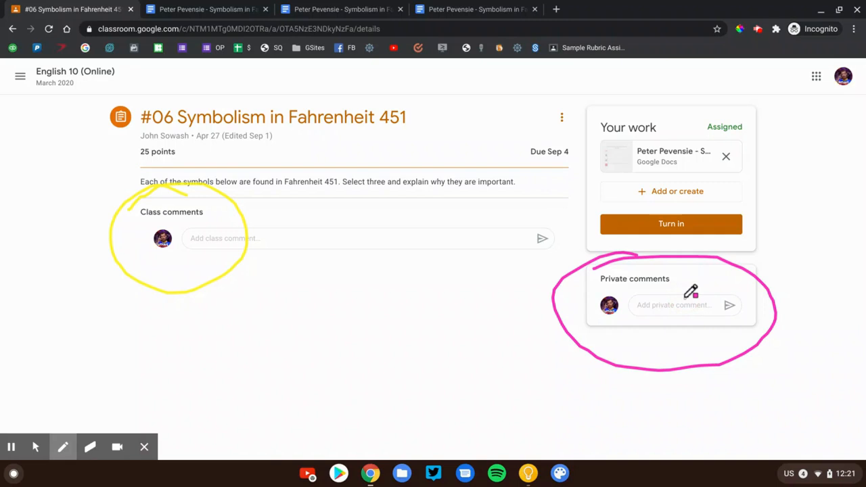
left_click(90, 447)
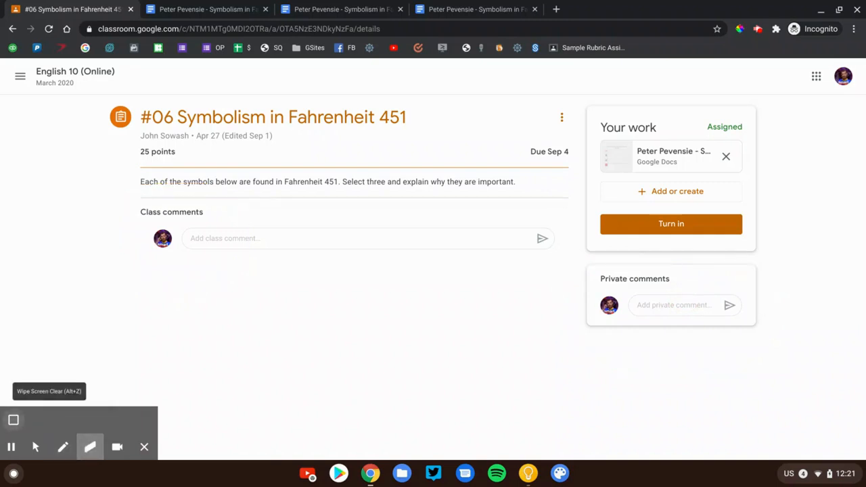
View the attached Symbolism in Fahrenheit 451 Google Doc in a new tab, then return to Classroom
left_click(63, 447)
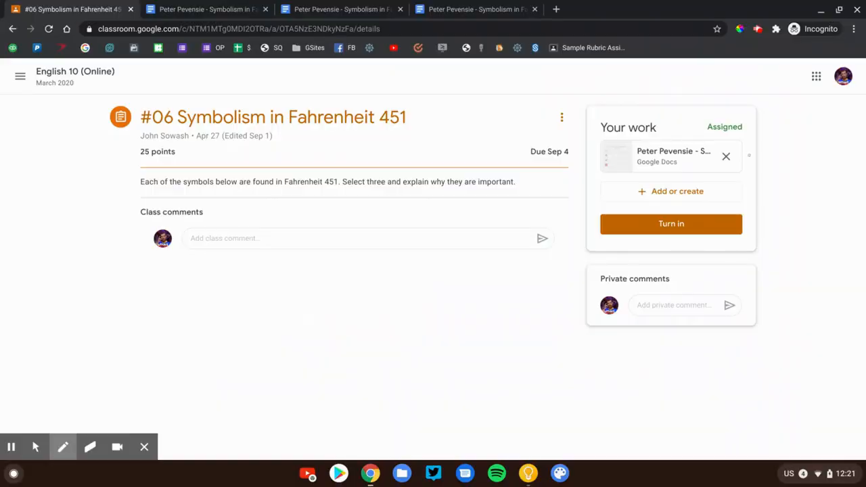
mouse_move(36, 447)
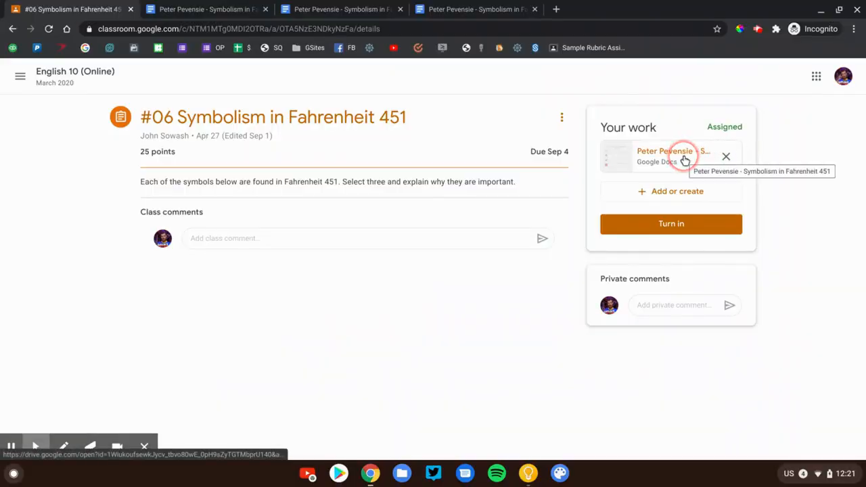
left_click(665, 156)
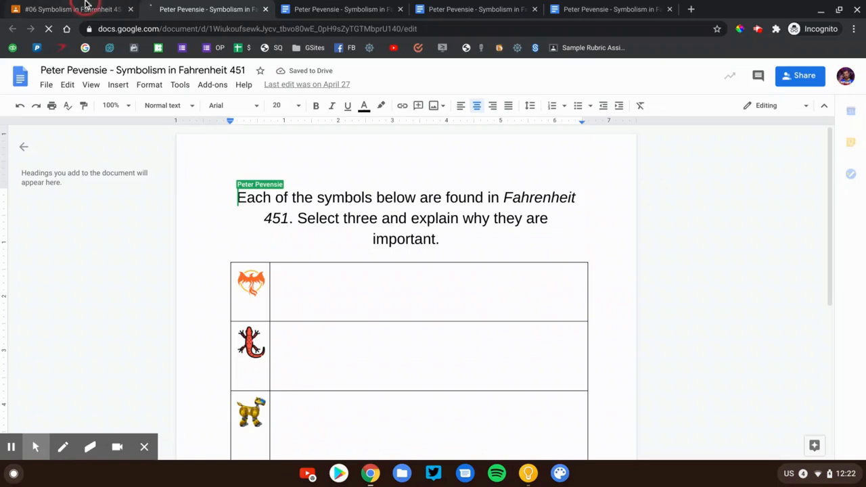
left_click(68, 9)
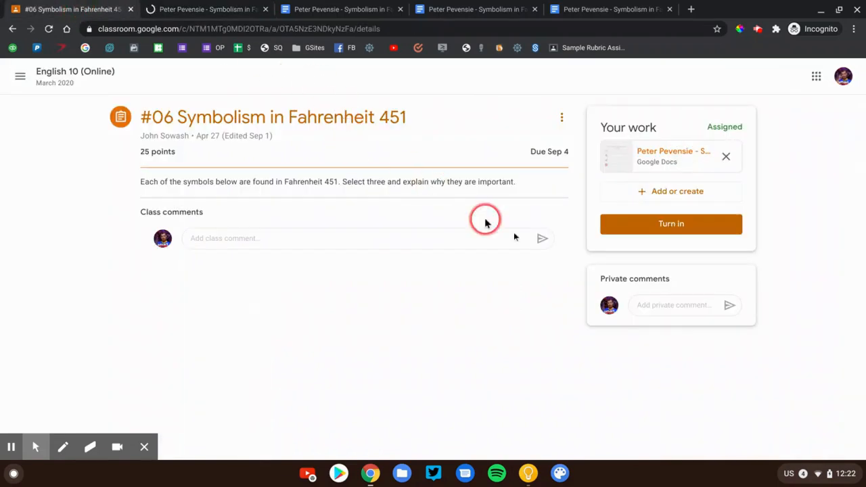
left_click(677, 190)
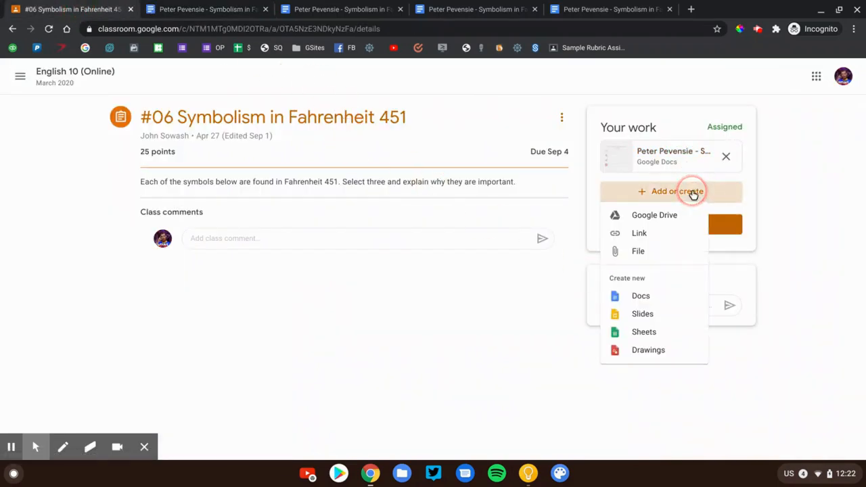
mouse_move(720, 195)
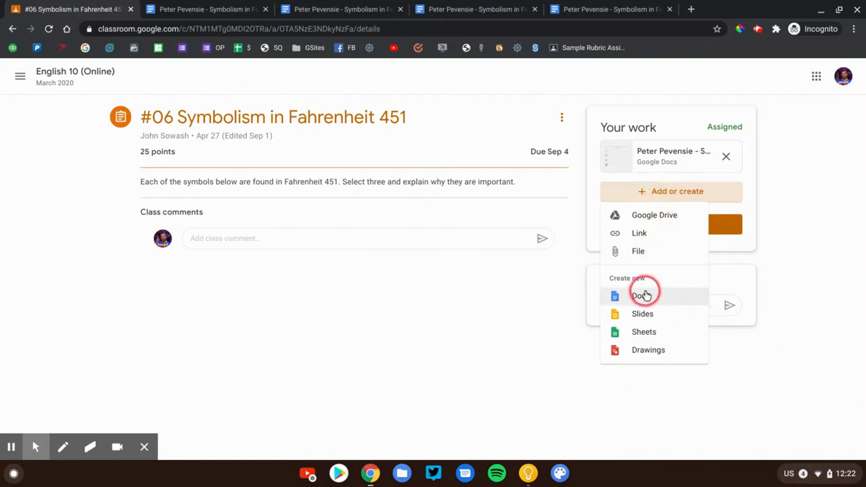
mouse_move(643, 314)
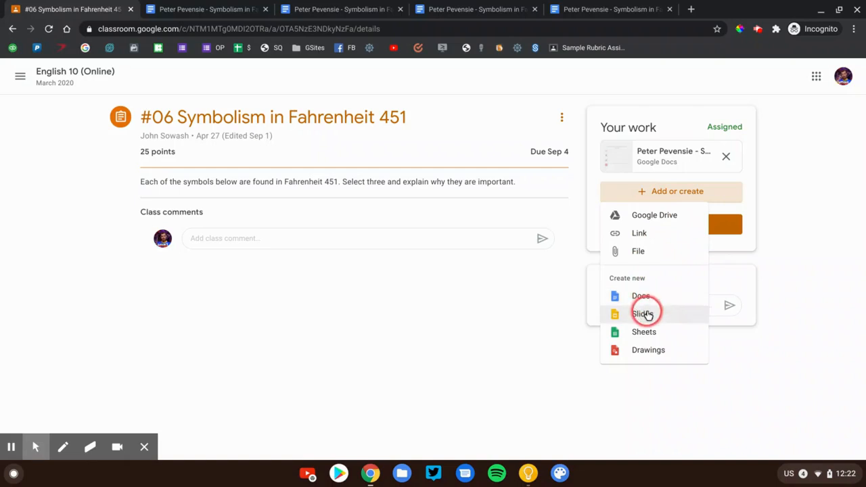
mouse_move(648, 350)
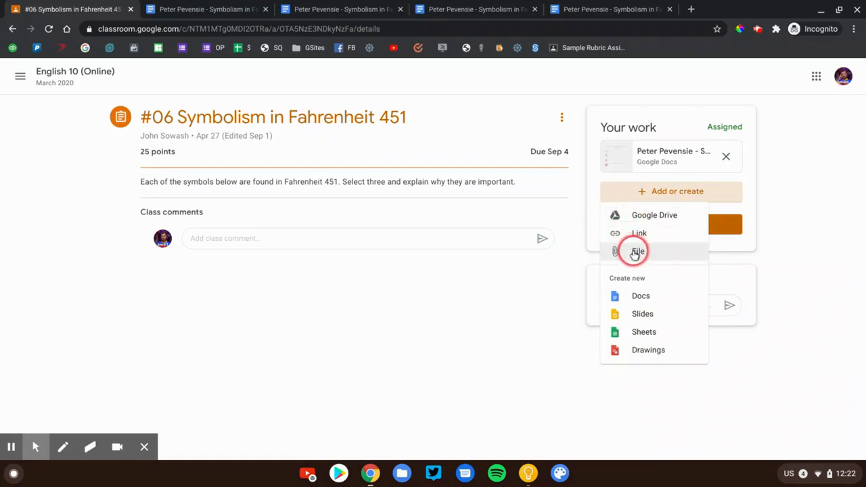
mouse_move(639, 233)
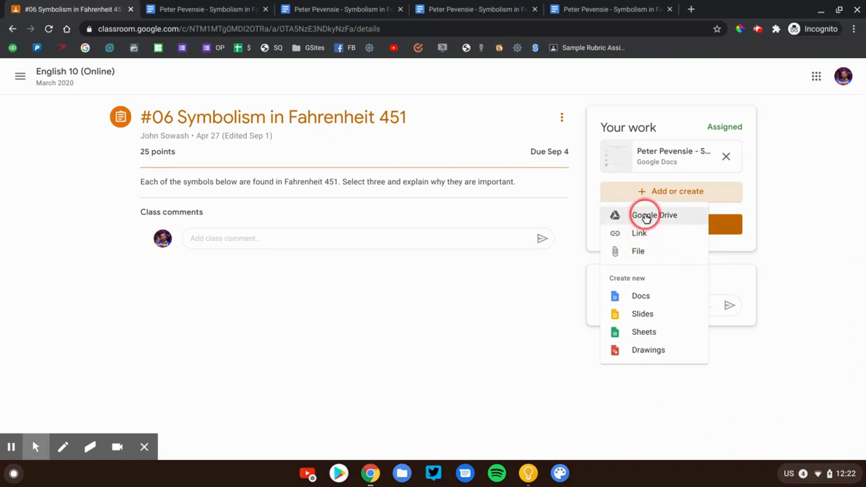
mouse_move(663, 217)
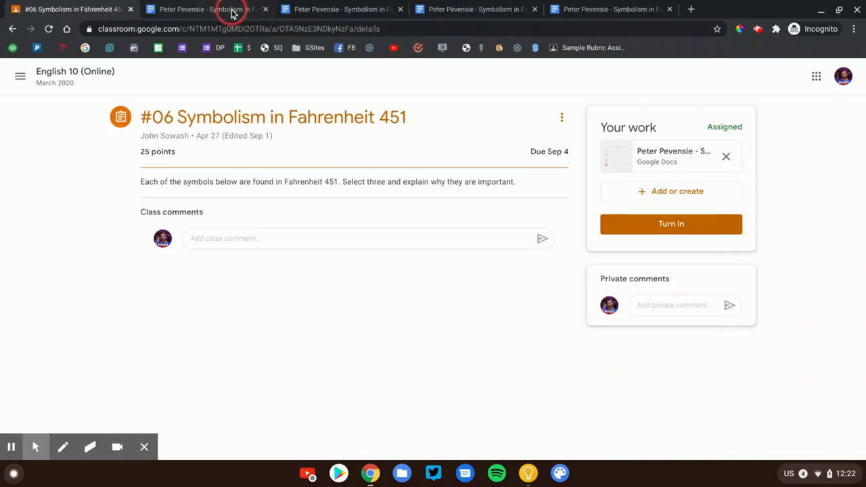
left_click(207, 8)
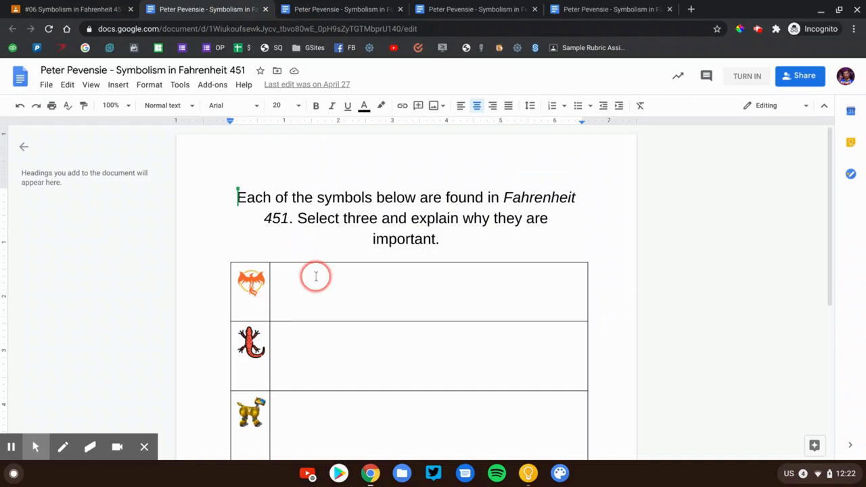
scroll("down", 3)
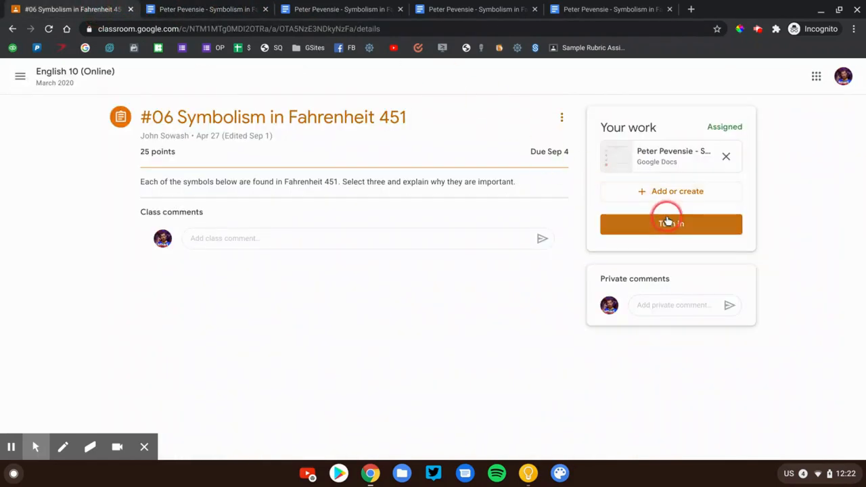
Turn in the #06 Symbolism assignment and confirm submitting its attached Google Doc
left_click(670, 223)
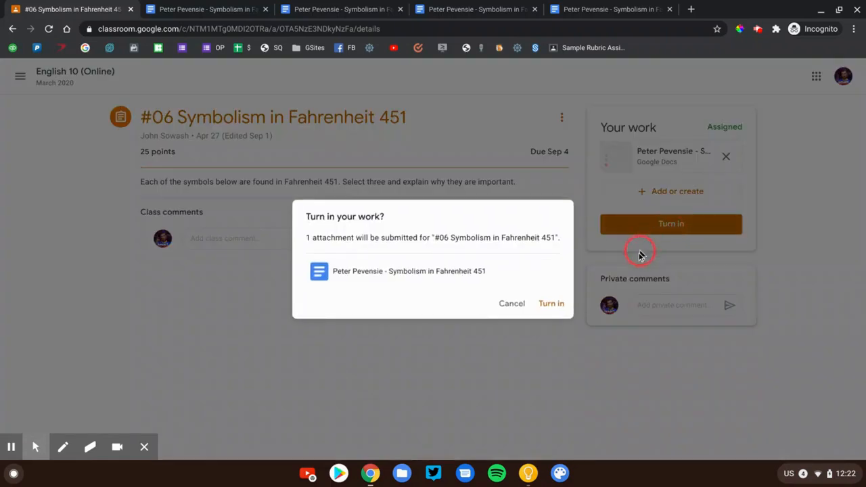
left_click(551, 303)
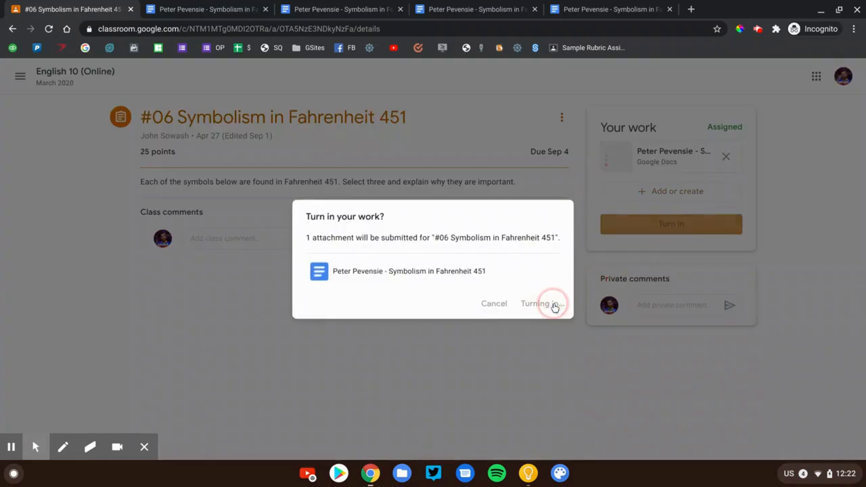
left_click(540, 303)
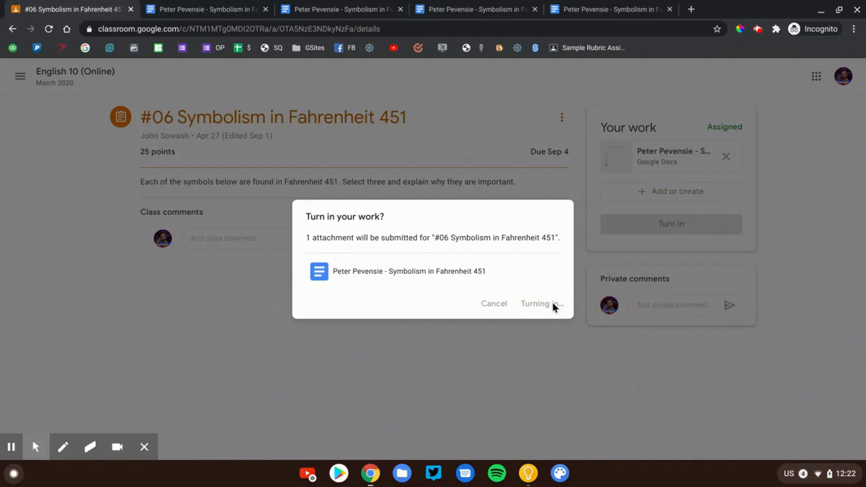
left_click(539, 303)
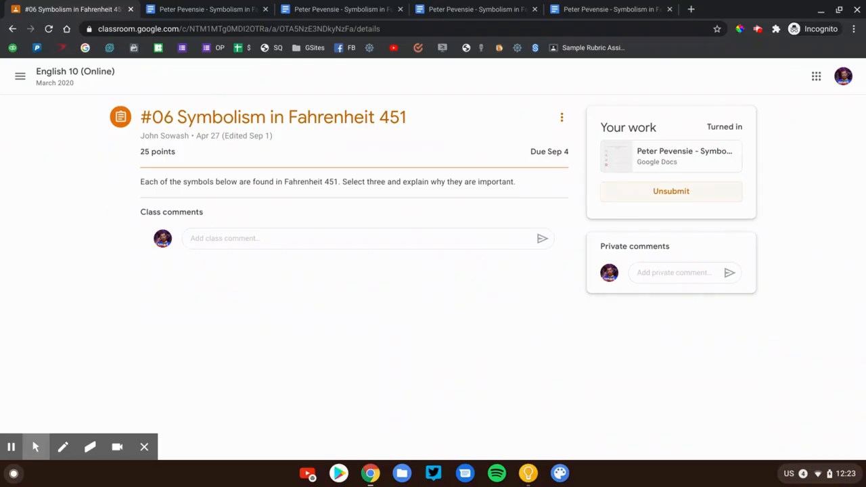
left_click(670, 190)
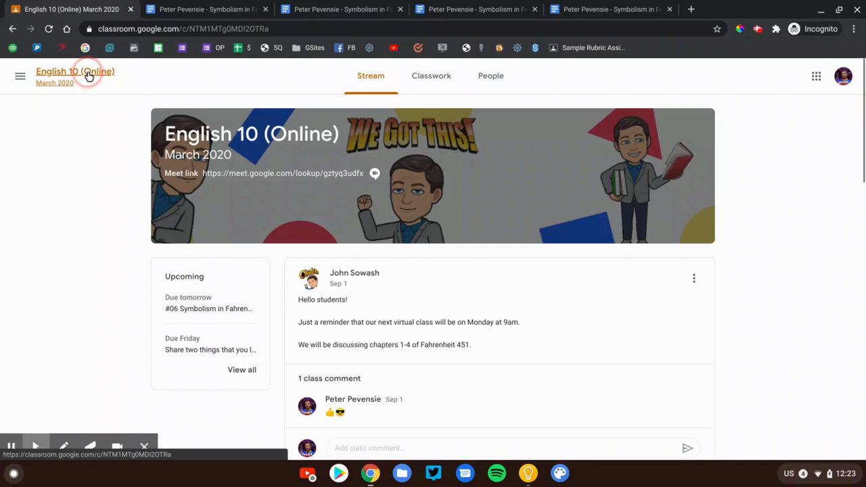
Go back to English 10 (Online)'s Classwork list to find the #04 question
left_click(431, 75)
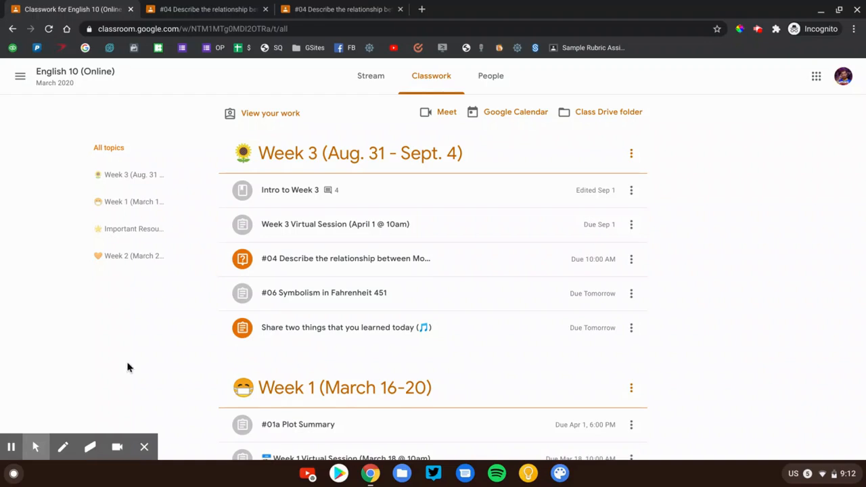
mouse_move(247, 293)
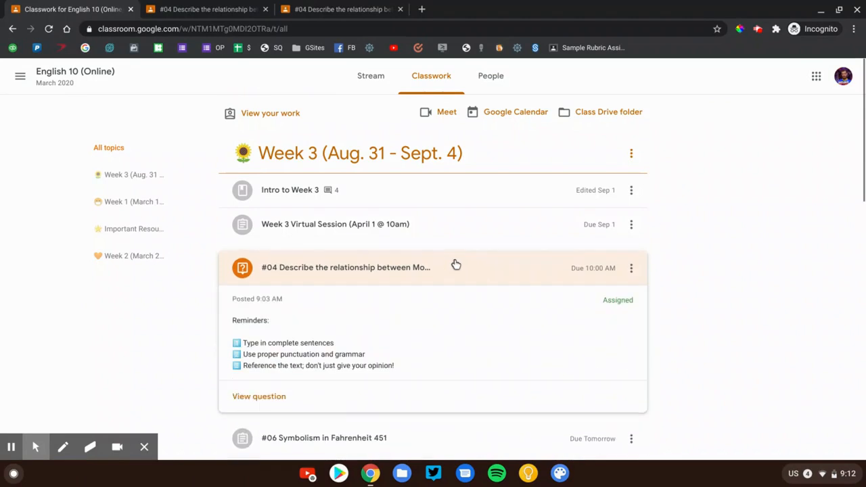
mouse_move(425, 328)
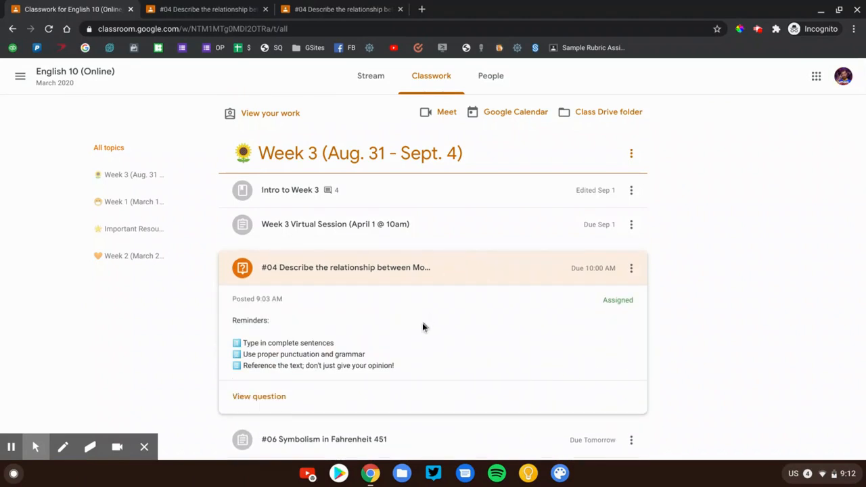
mouse_move(384, 389)
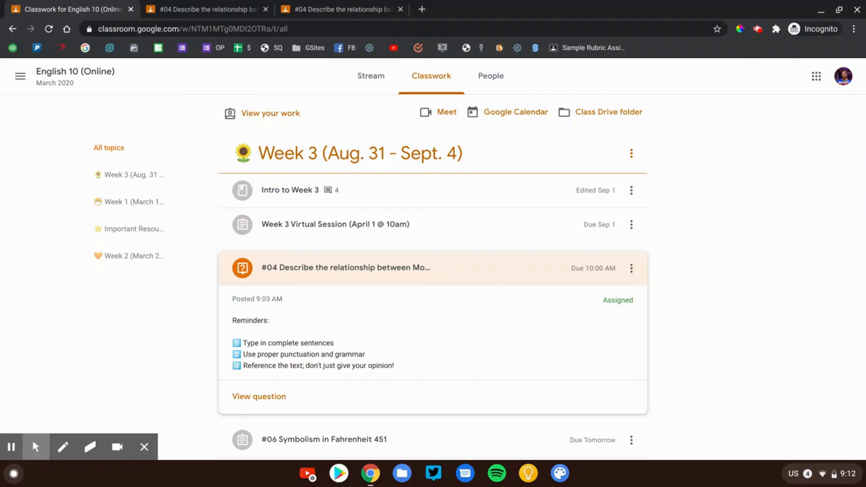
Open the #04 Montag and Clarisse question and type an answer about Clarisse's role
left_click(259, 396)
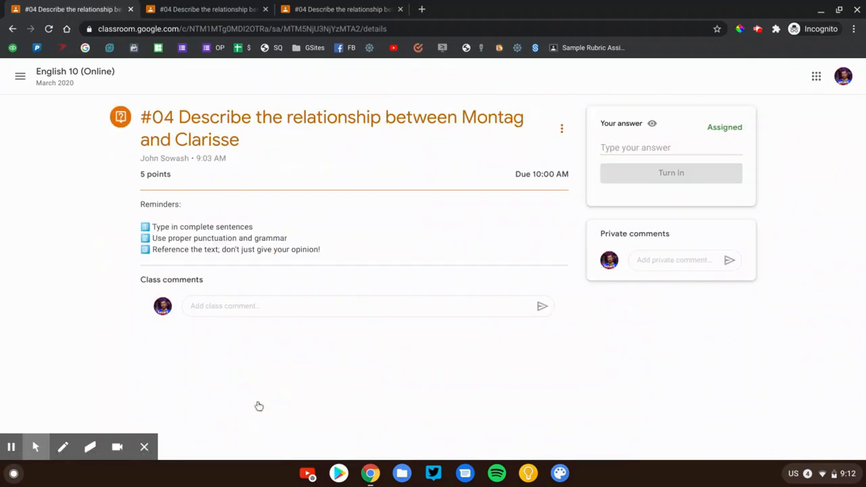
mouse_move(423, 322)
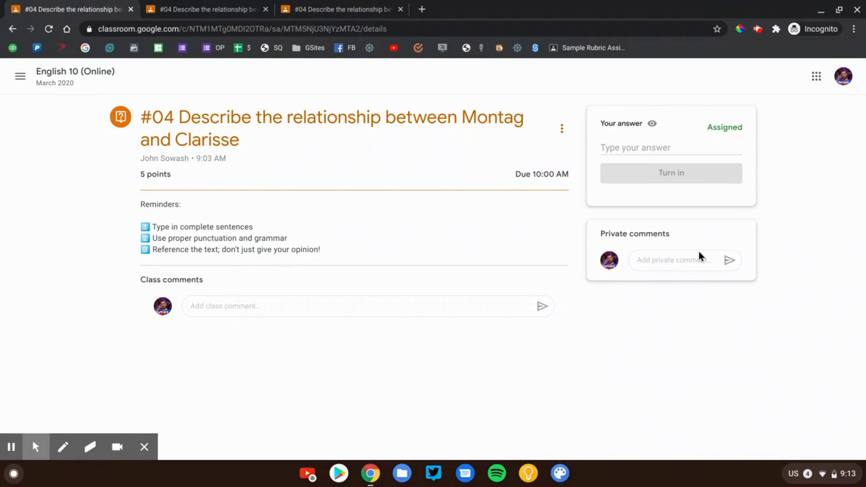
left_click(63, 446)
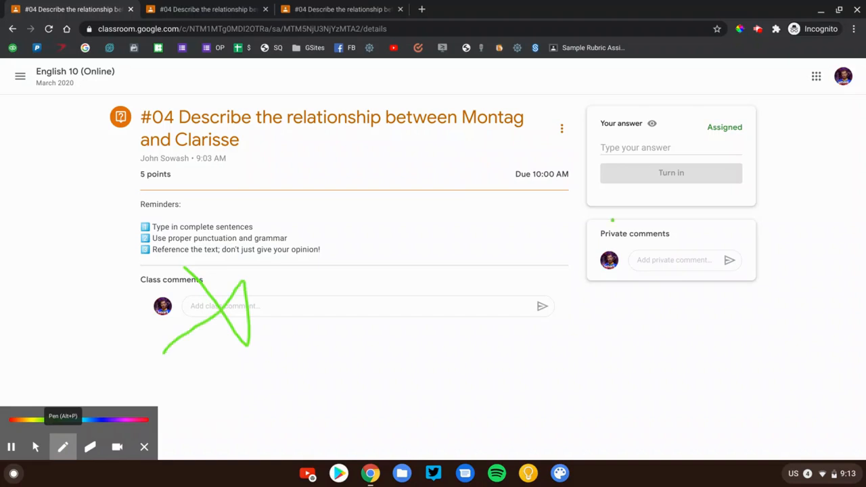
left_click_drag(609, 223, 697, 294)
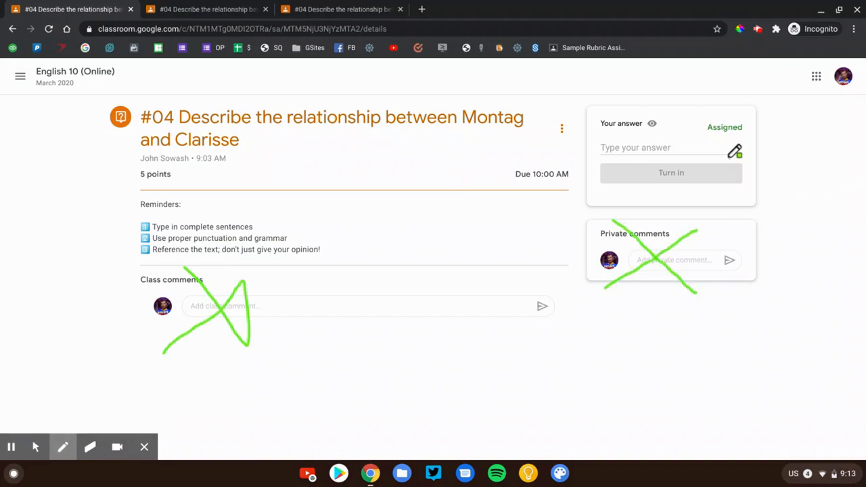
left_click(660, 147)
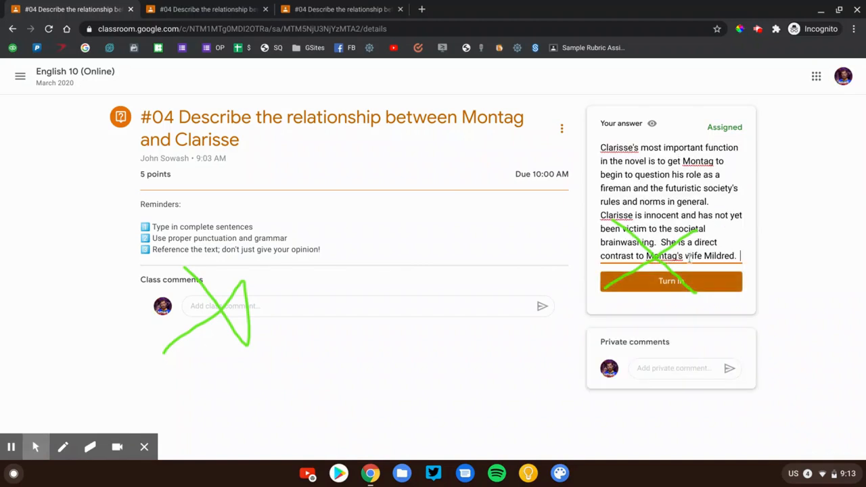
Turn in the #04 answer, confirming in the Submit answer dialog
left_click(90, 447)
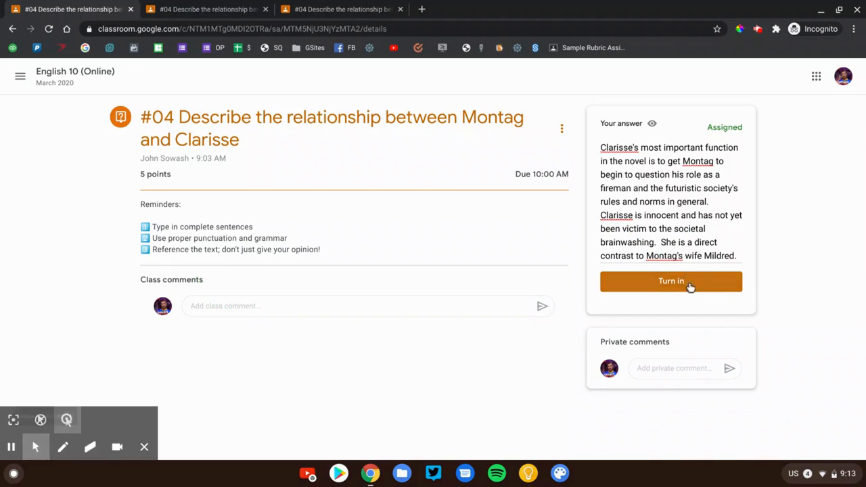
left_click(671, 281)
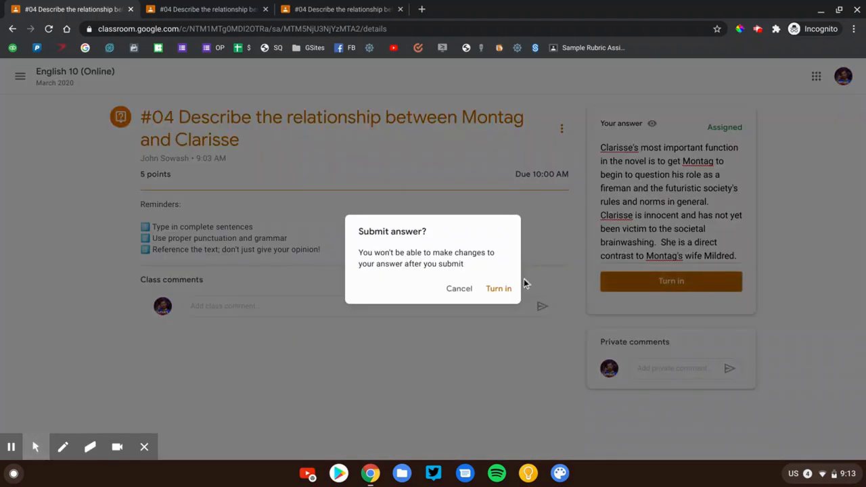
left_click(499, 288)
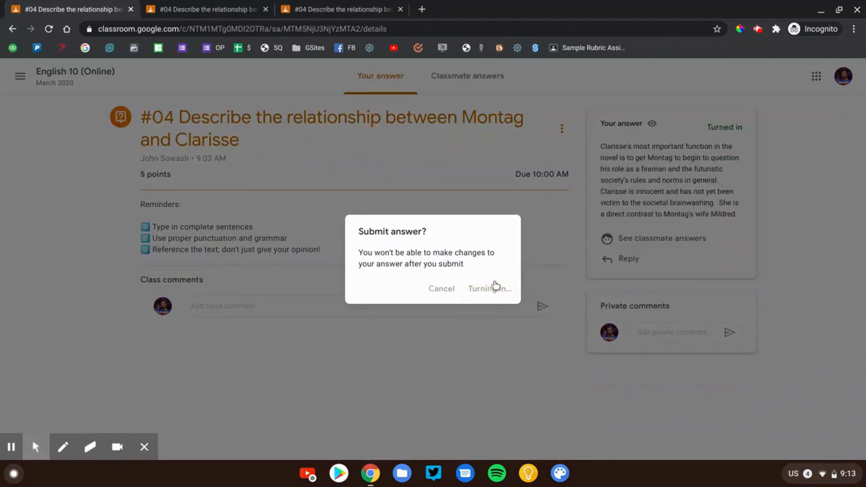